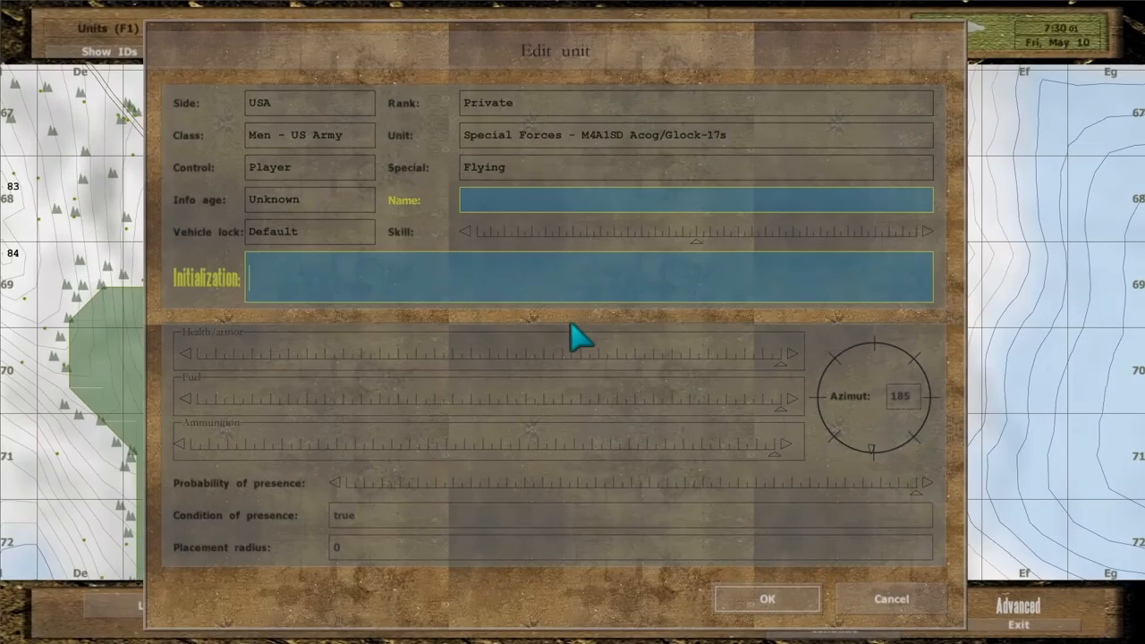
- Set the unit's Initialization to hint Format ["%1", 4>5] and confirm
type("hint Format [\"%1\", 4>5")
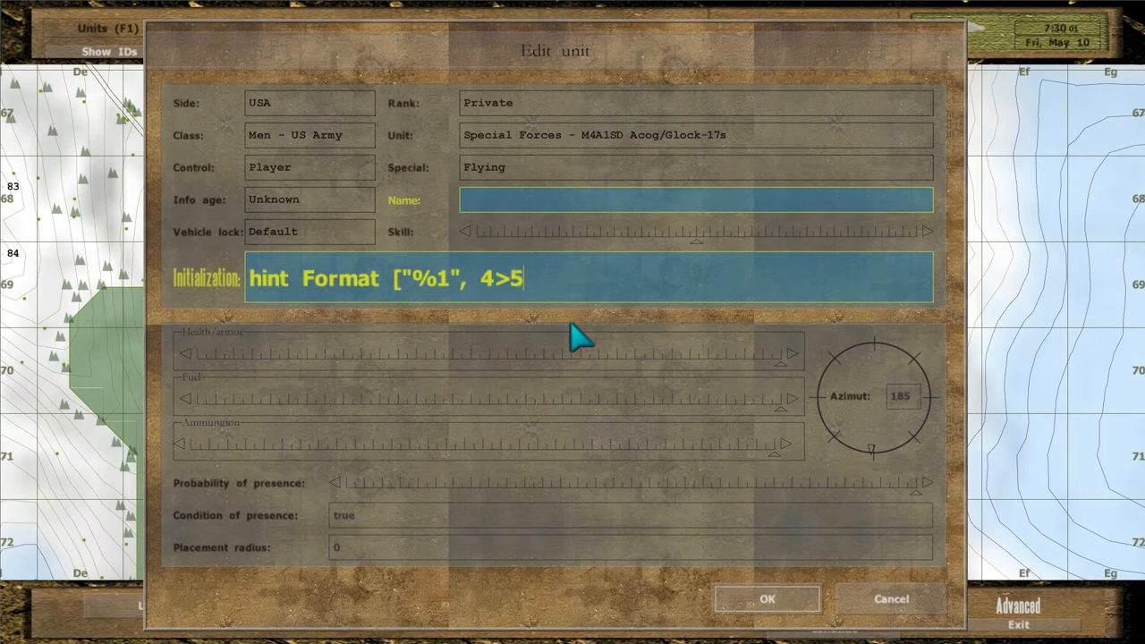
type("]")
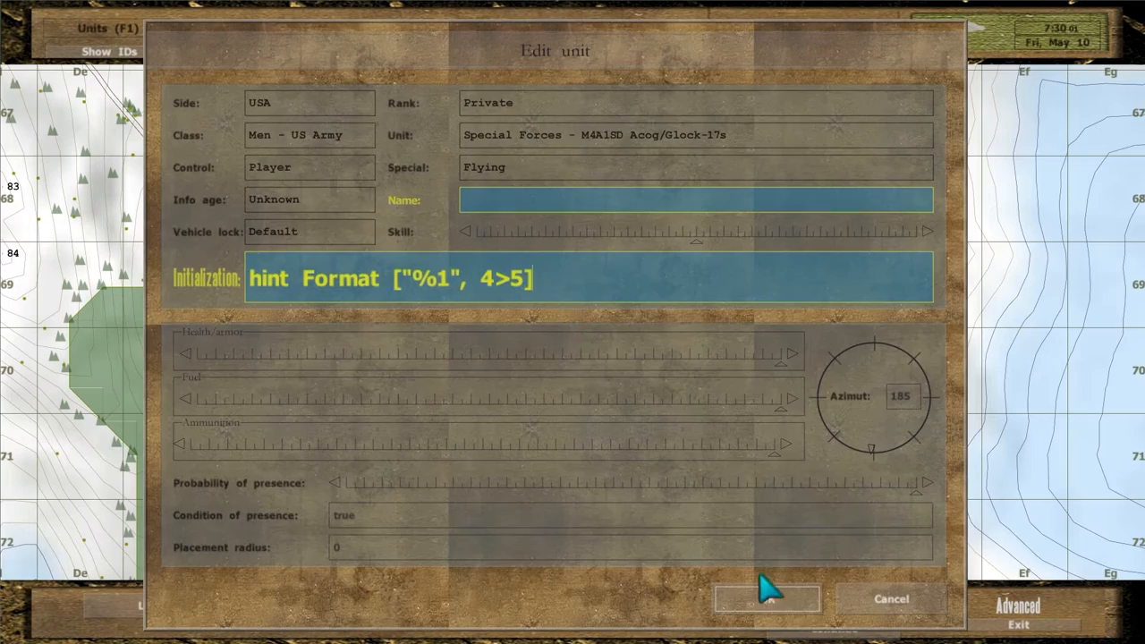
left_click(765, 597)
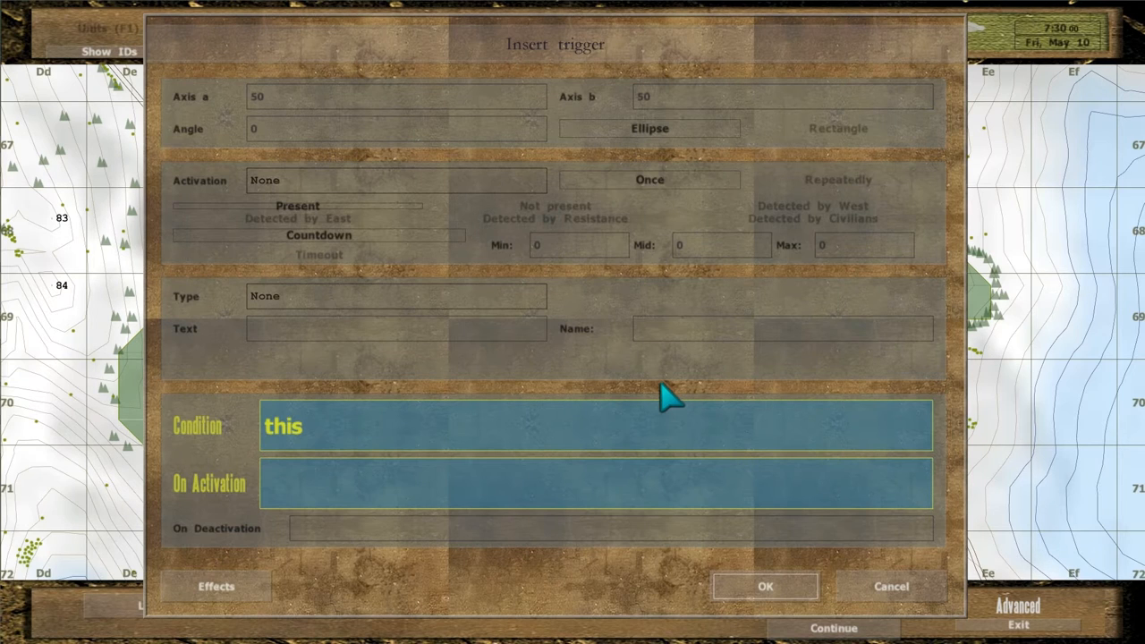
mouse_move(635, 420)
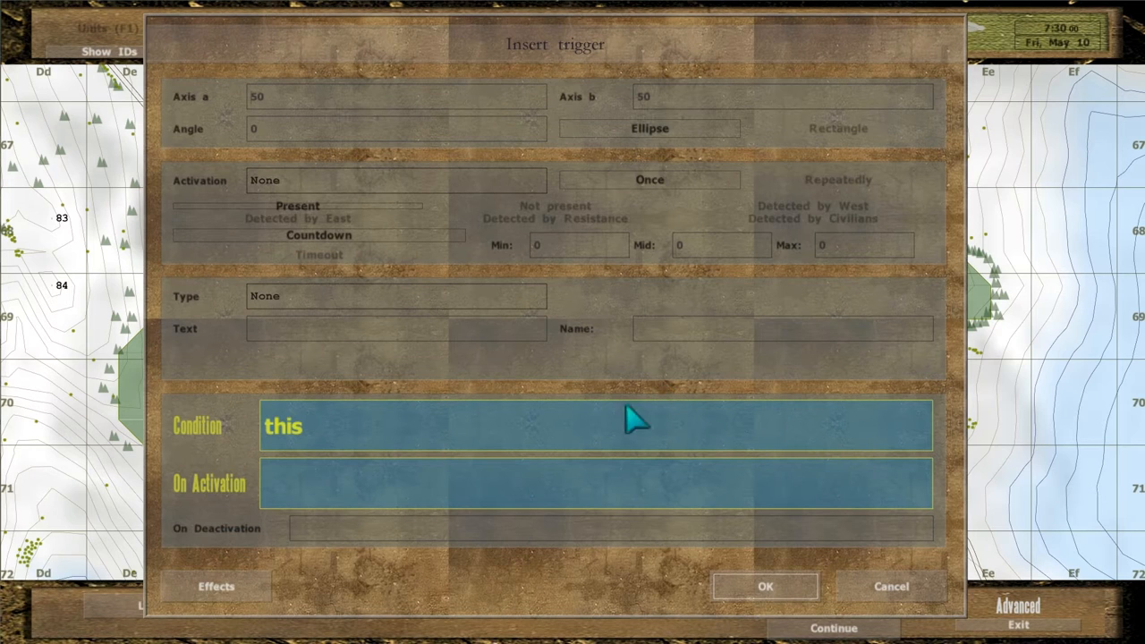
- Create a trigger with condition 2+2==4 and activation hint "hello"
type("2+")
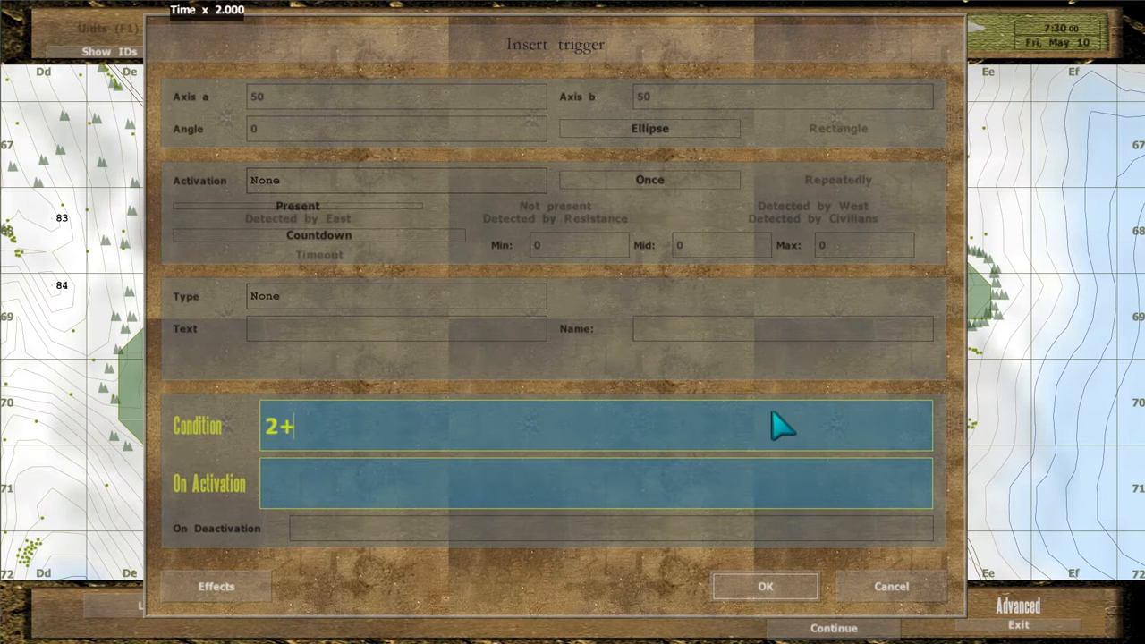
type("2==4")
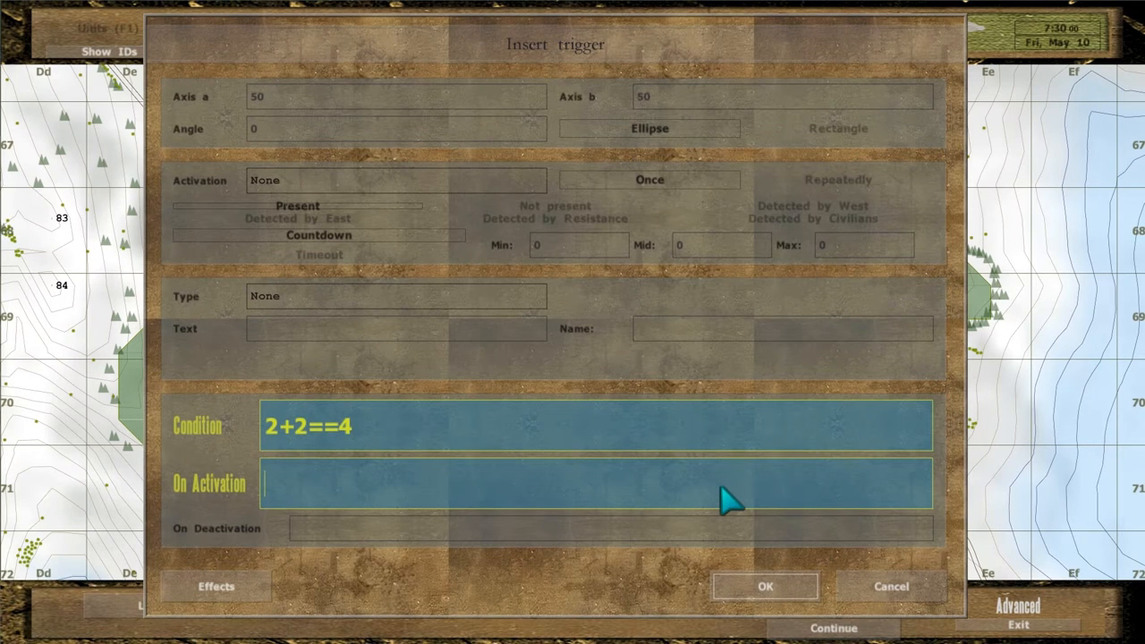
type("hint \"hello\"")
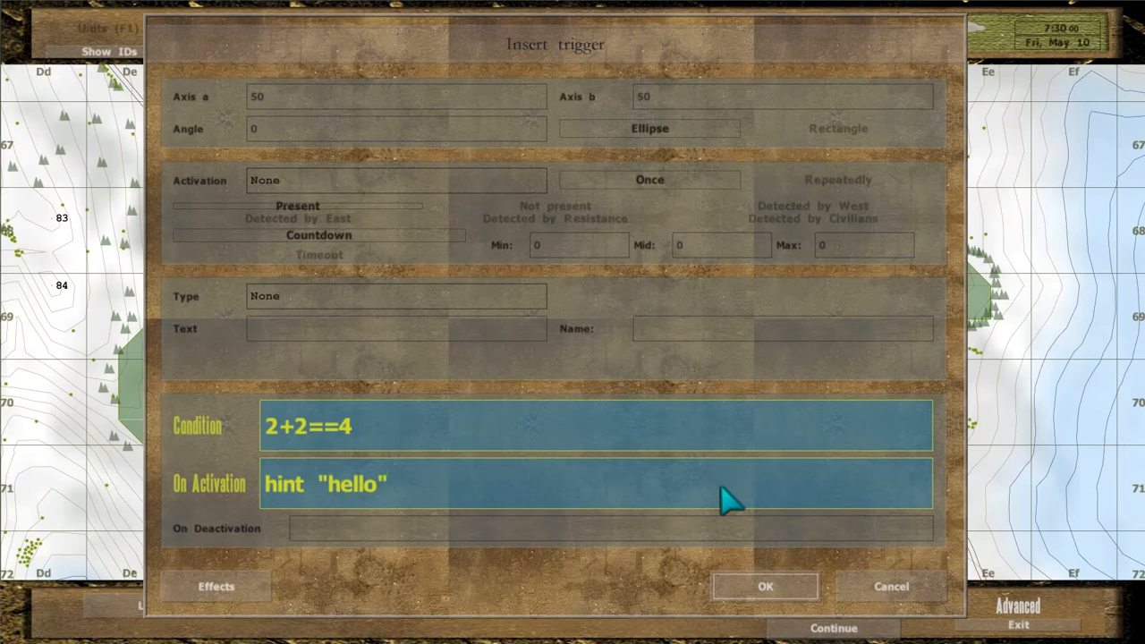
left_click(766, 586)
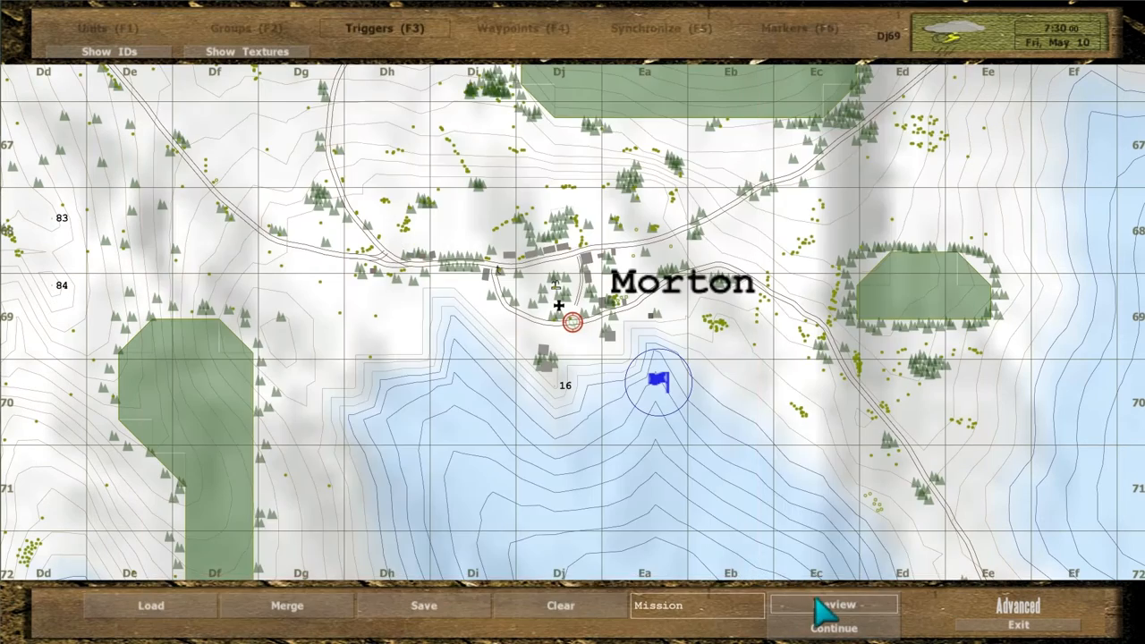
- Preview the mission to test the trigger, then reopen it for editing
left_click(834, 605)
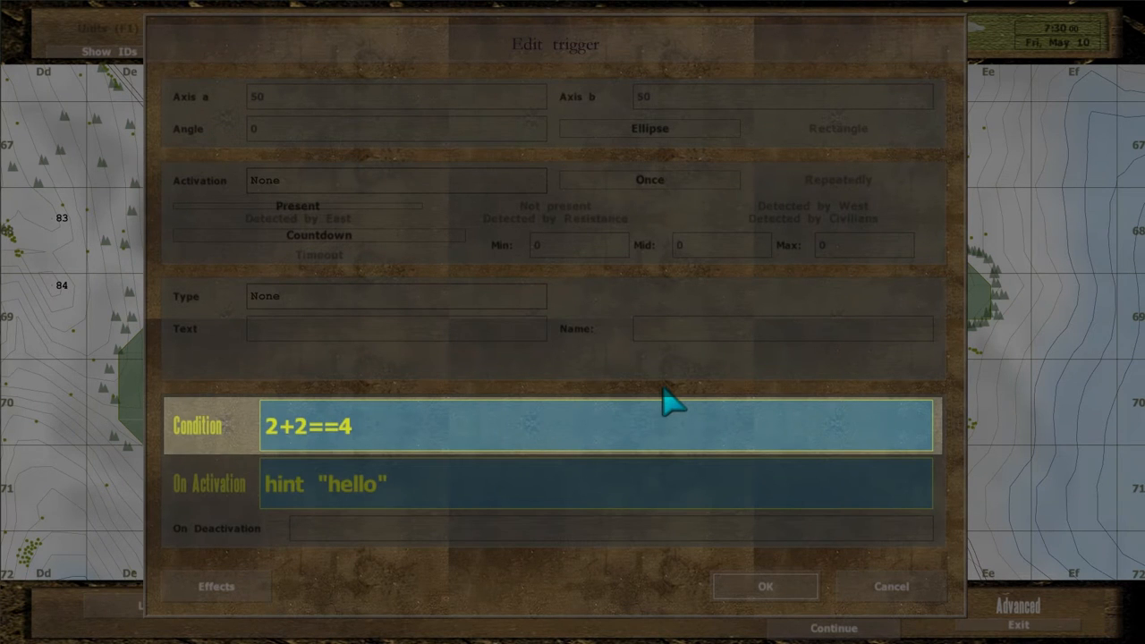
left_click(597, 483)
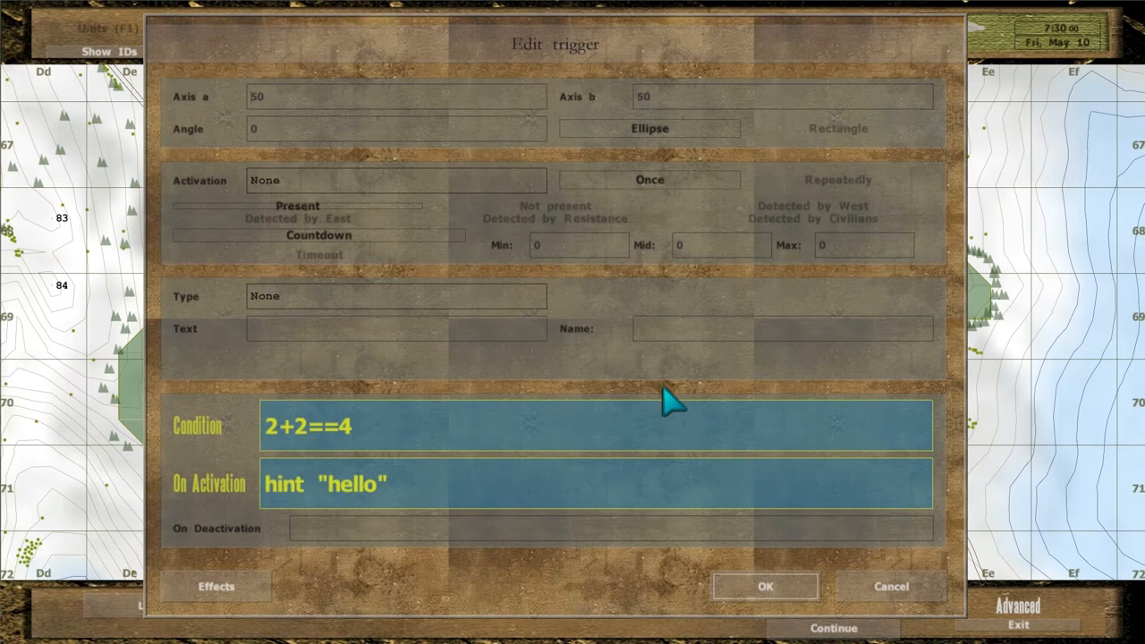
- Change the trigger to condition damage player > 0.1 with hint "You're injured!" and preview
triple_click(308, 426)
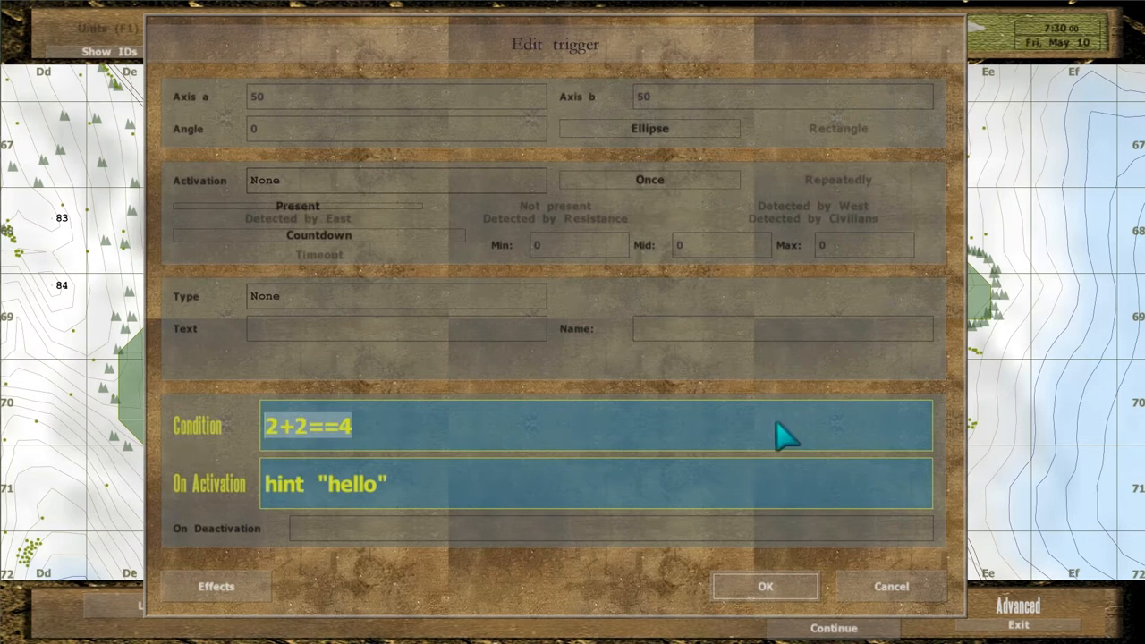
type("damage player > 0.1")
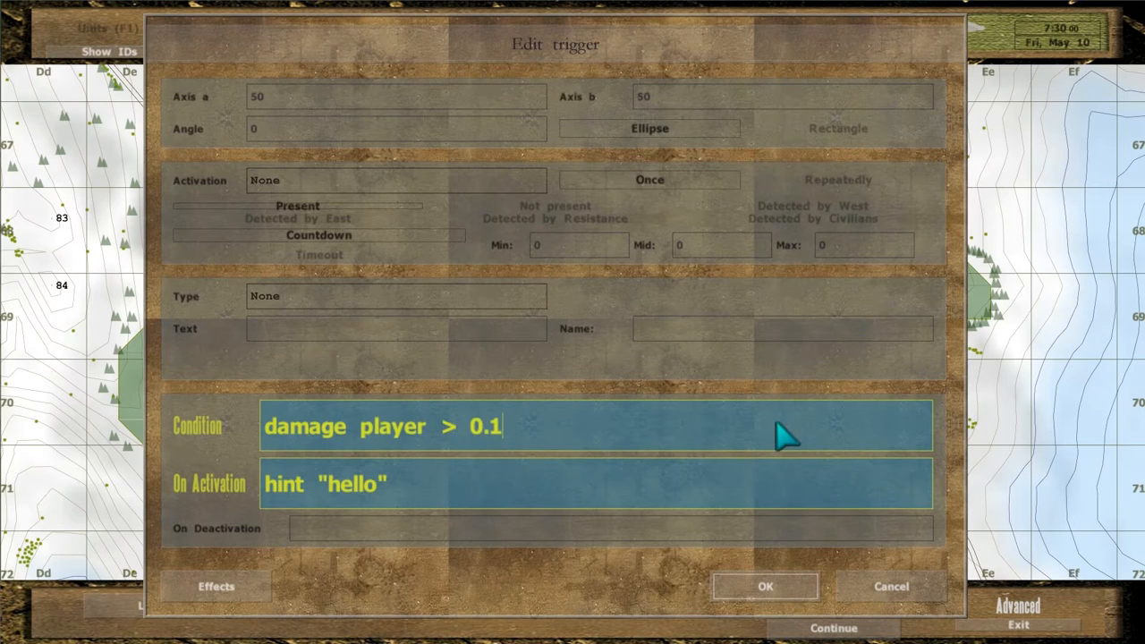
double_click(351, 483)
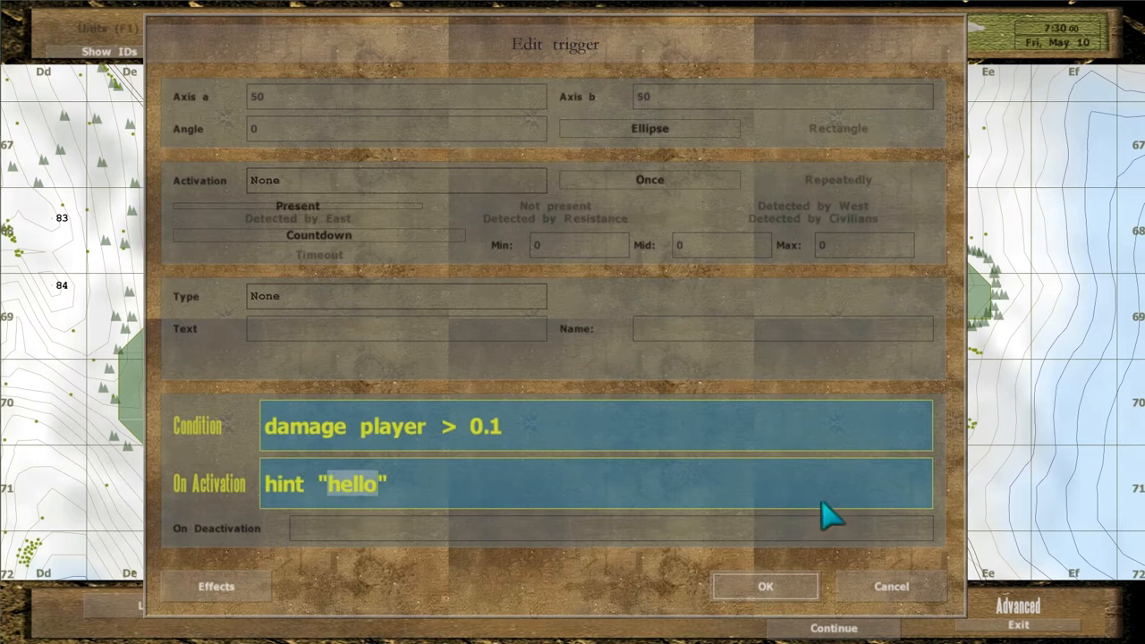
type("You're injured!")
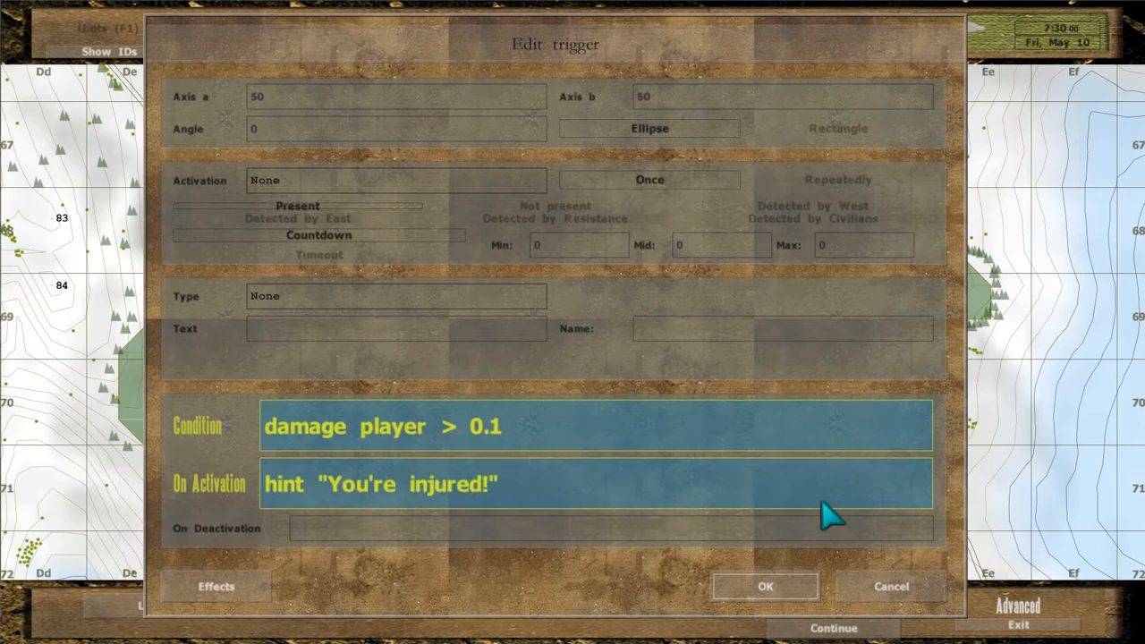
left_click(766, 587)
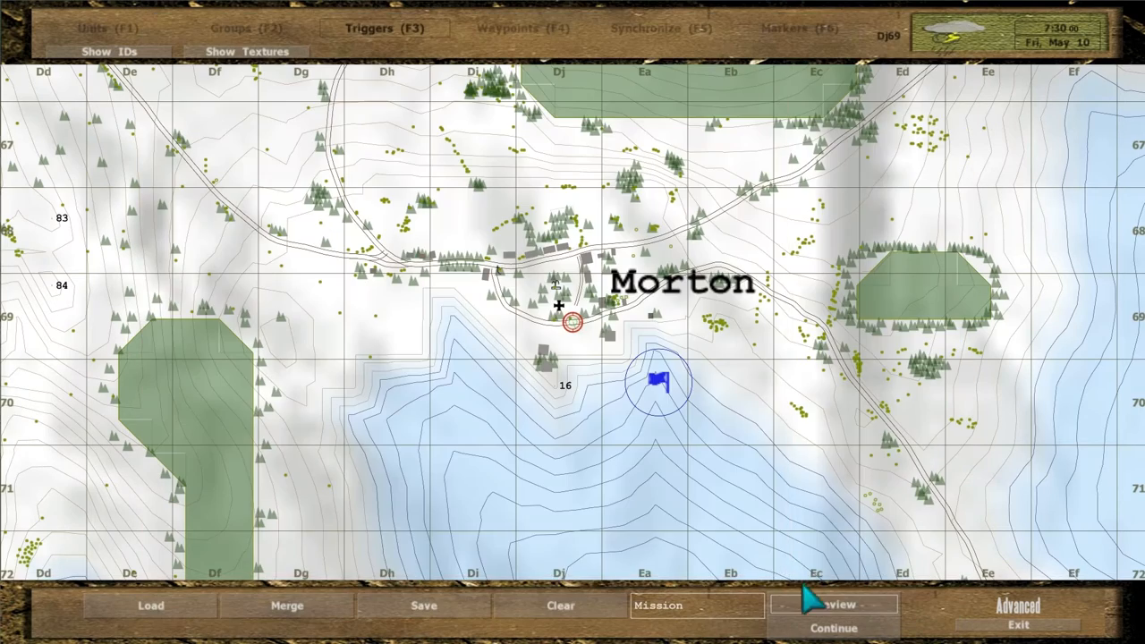
left_click(832, 603)
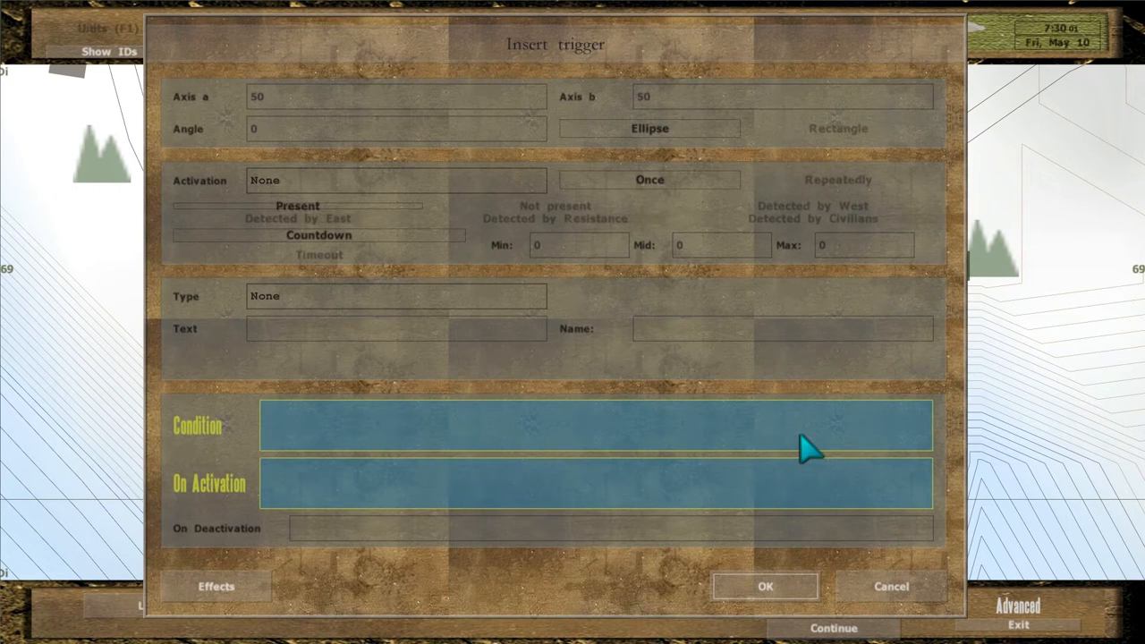
- Create a trigger on primaryWeapon player != myWeapon hinting old and new weapon names
type("primaryWeapon player !")
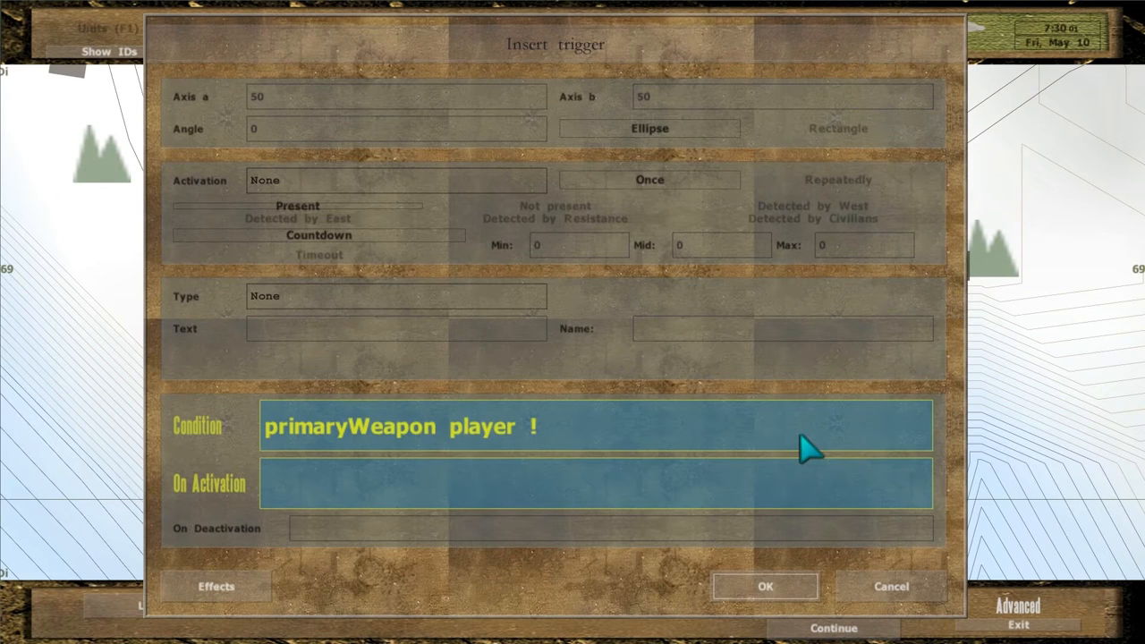
type("= myWeapo")
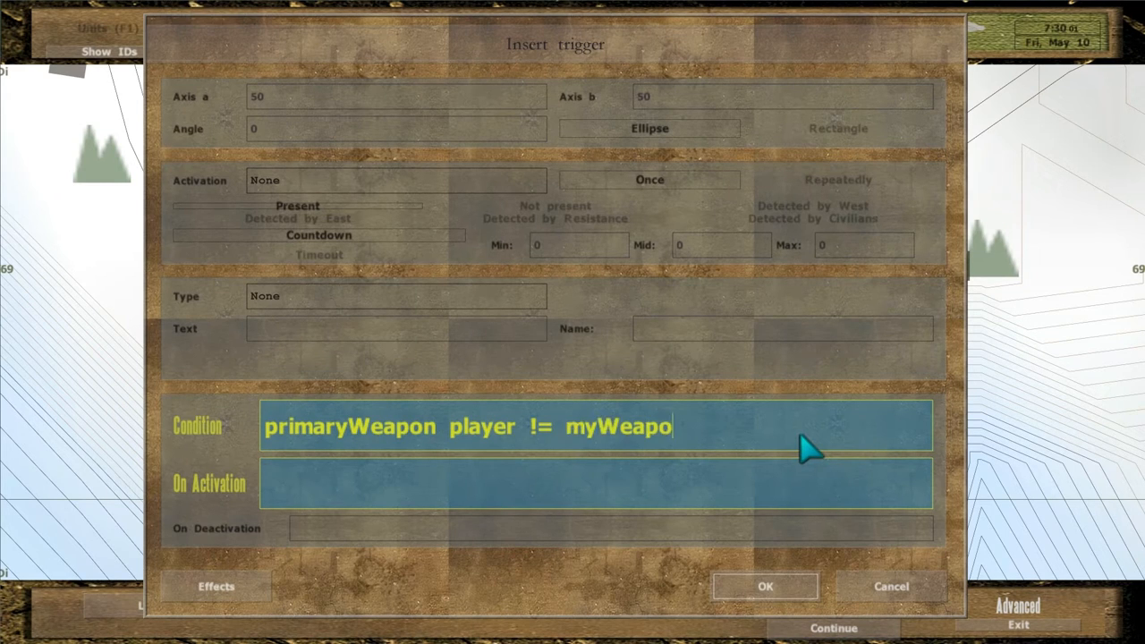
type("hint Format [\"Old weapon:\\n%1\\n\\n")
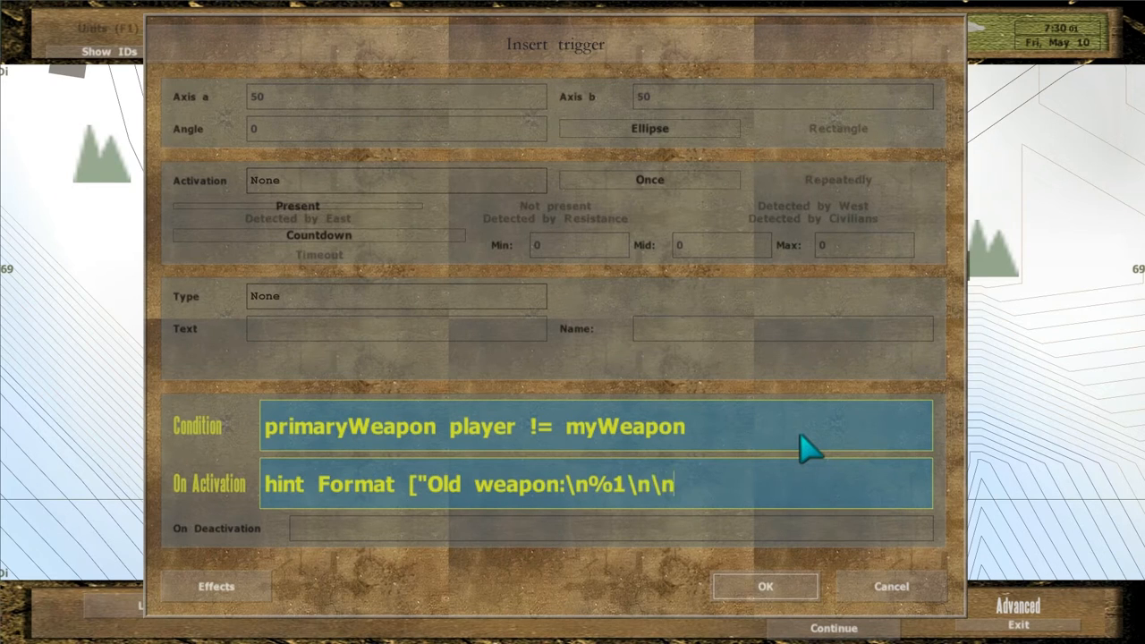
type("New weapon:\\n%2\", myWeapon, primaryWeapon player")
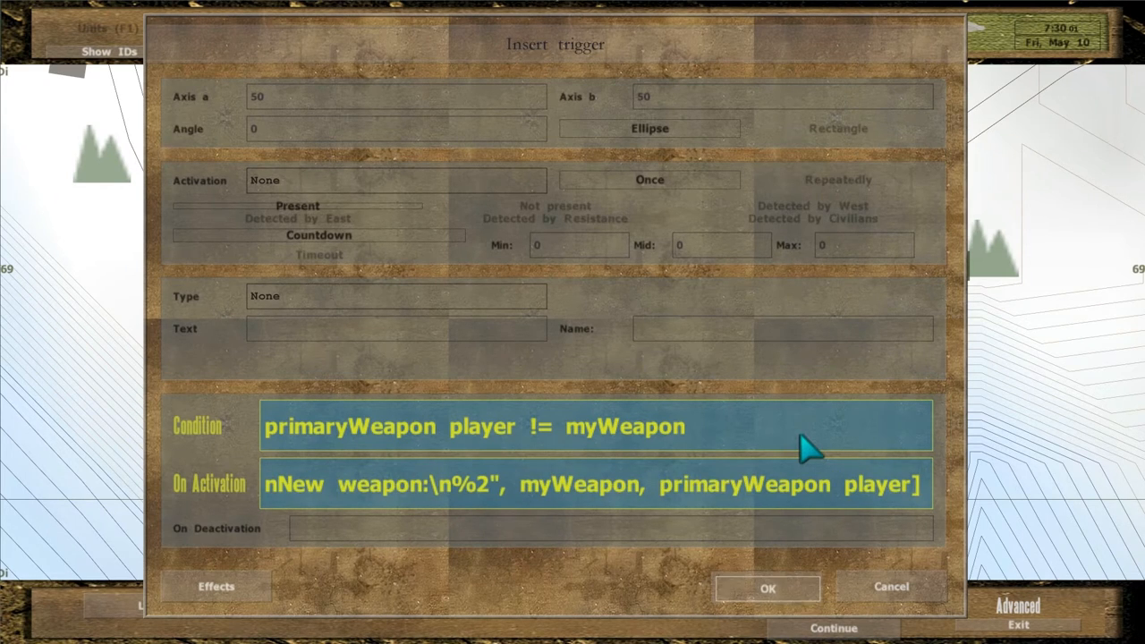
left_click(766, 586)
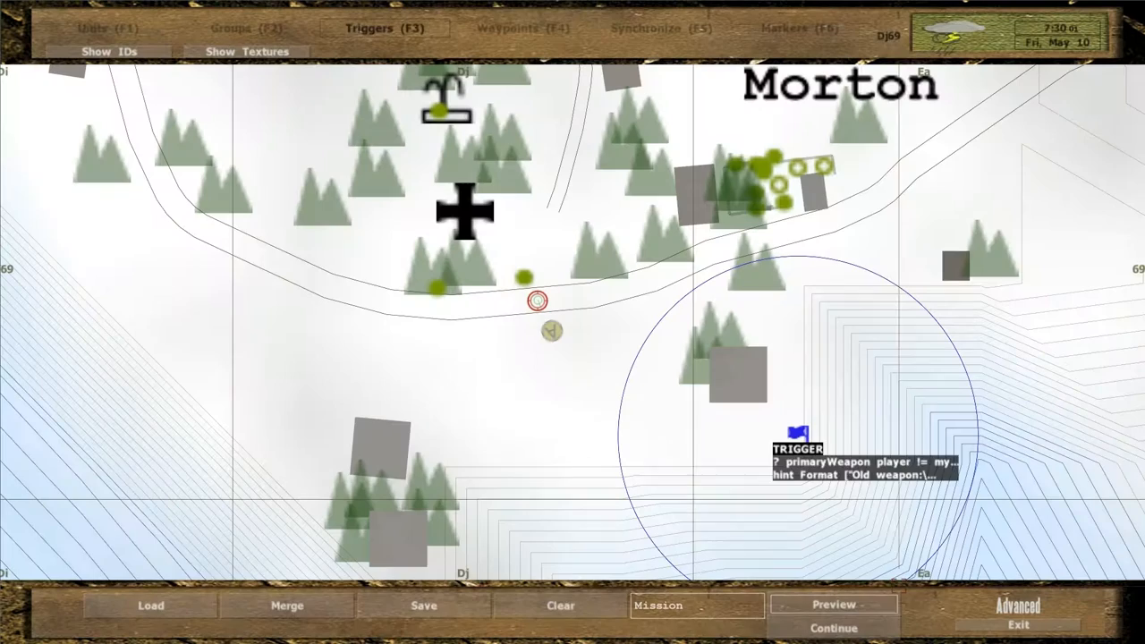
- Set the trigger to fire Repeatedly and append myWeapon=primaryWeapon player to its activation
double_click(791, 430)
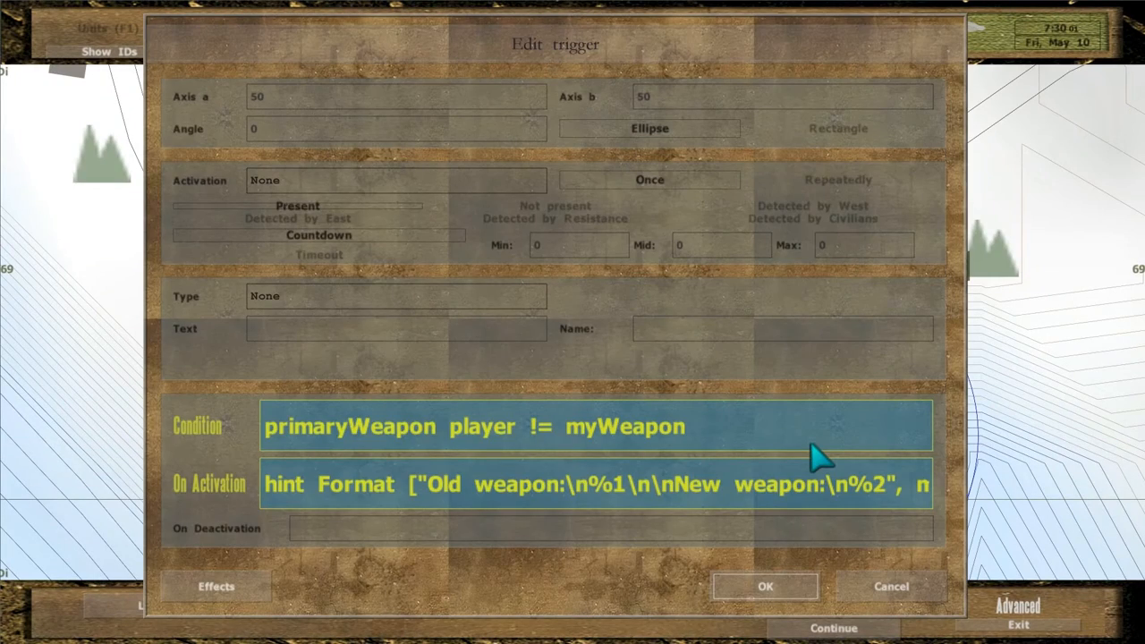
left_click(838, 179)
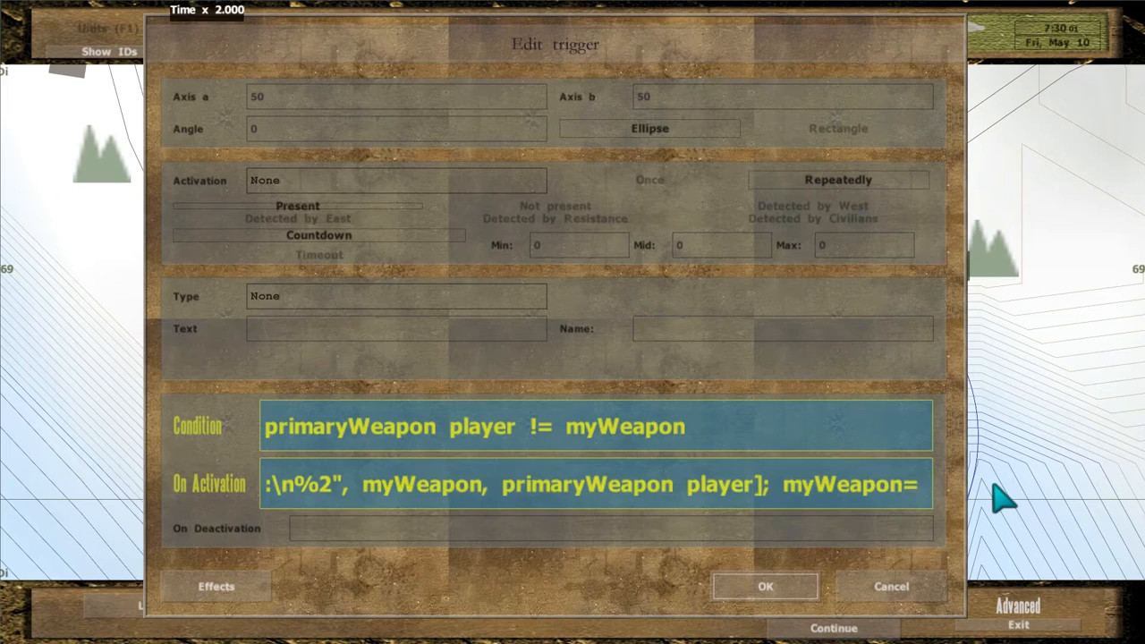
left_click(594, 483)
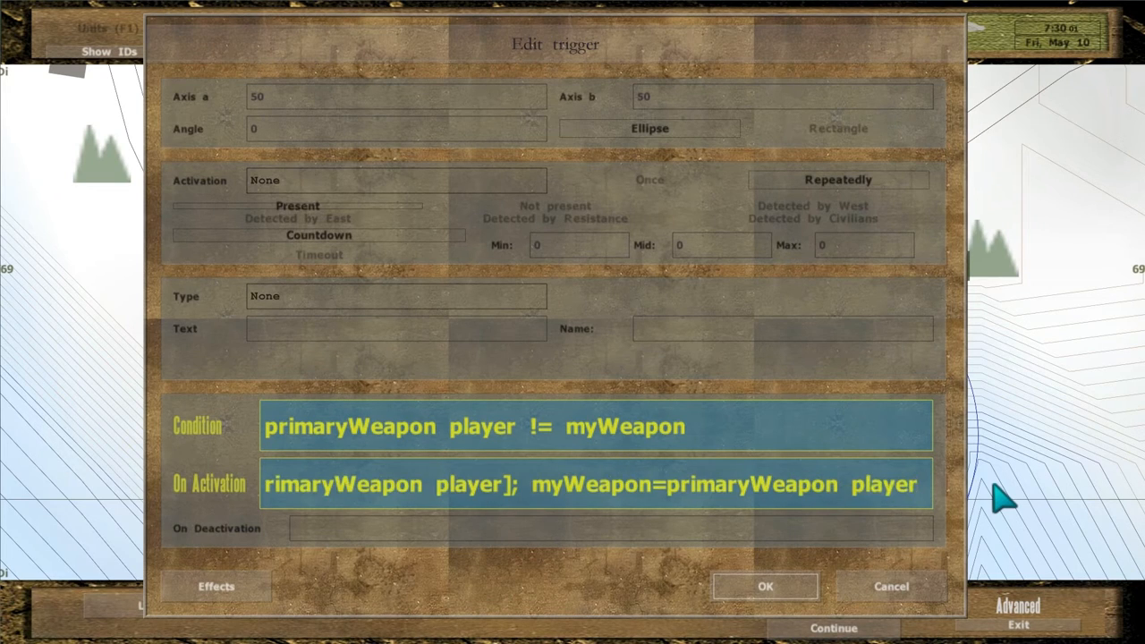
left_click(916, 483)
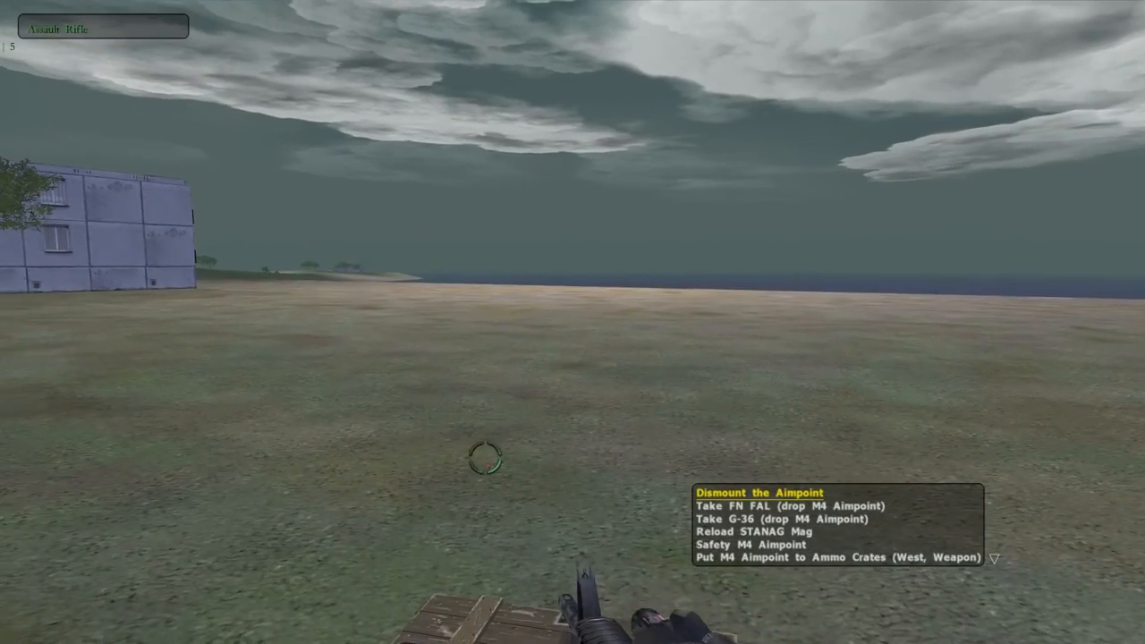
- In preview, take the FN FAL and then the G-36 from the crate to see the weapon-change hints
left_click(766, 504)
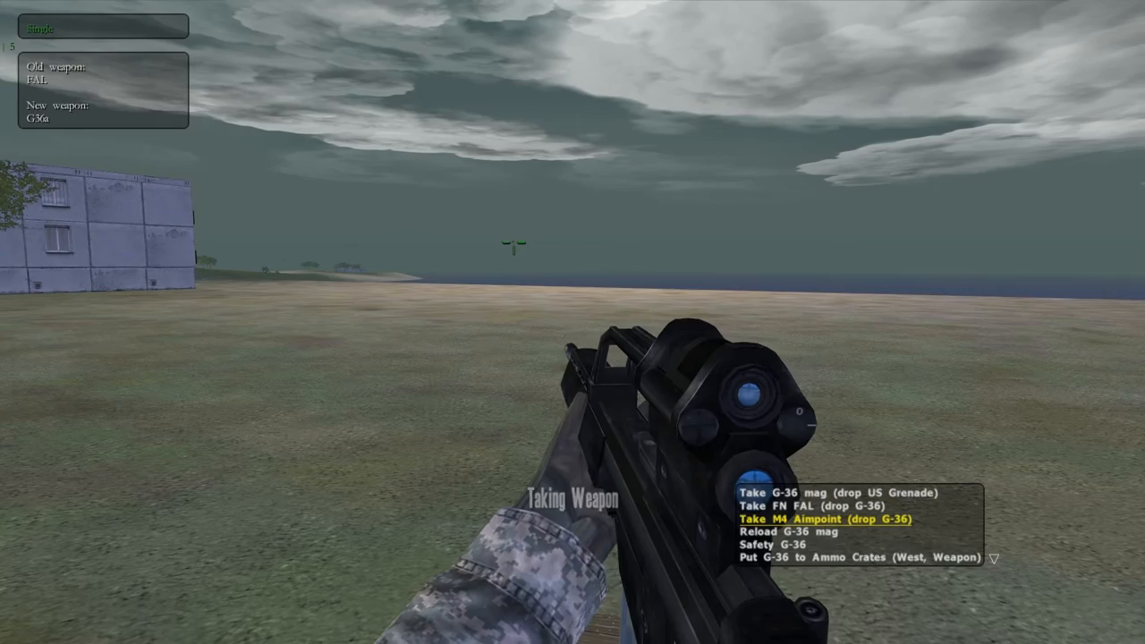
left_click(823, 519)
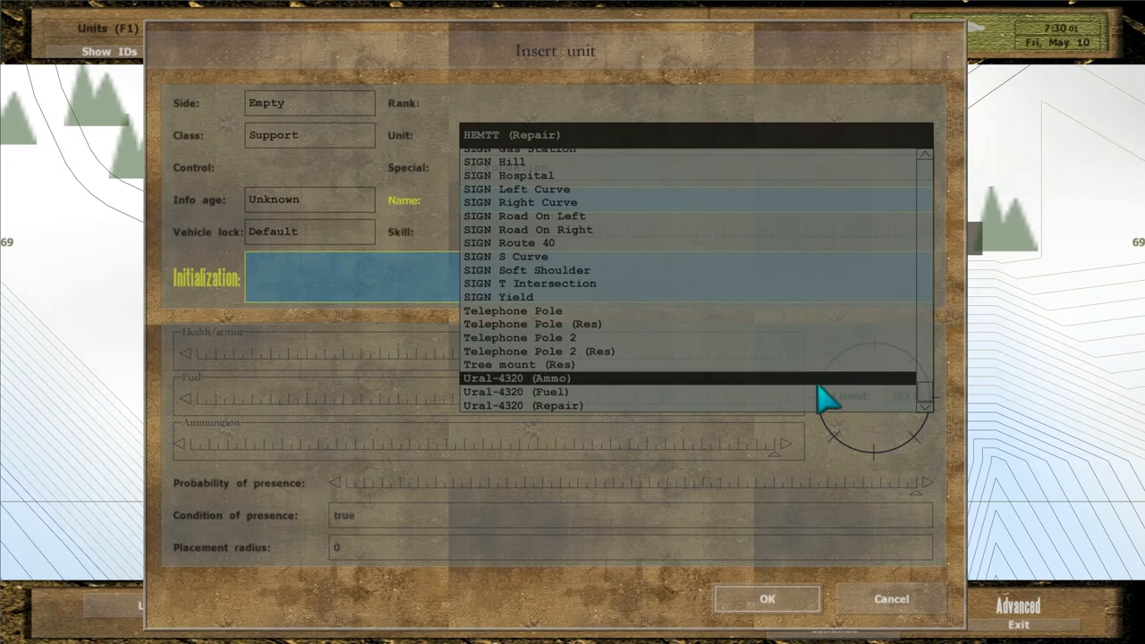
- Place a Ural-4320 truck and add a NOT alive truck trigger hinting "Truck destroyed"
left_click(522, 379)
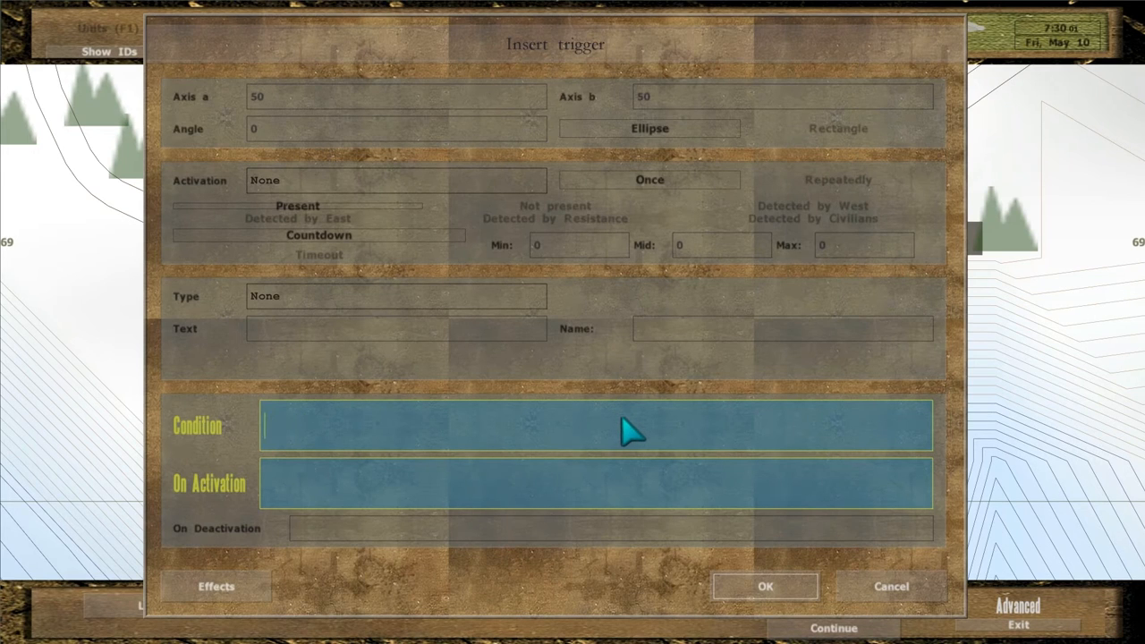
type("NOT alive truck")
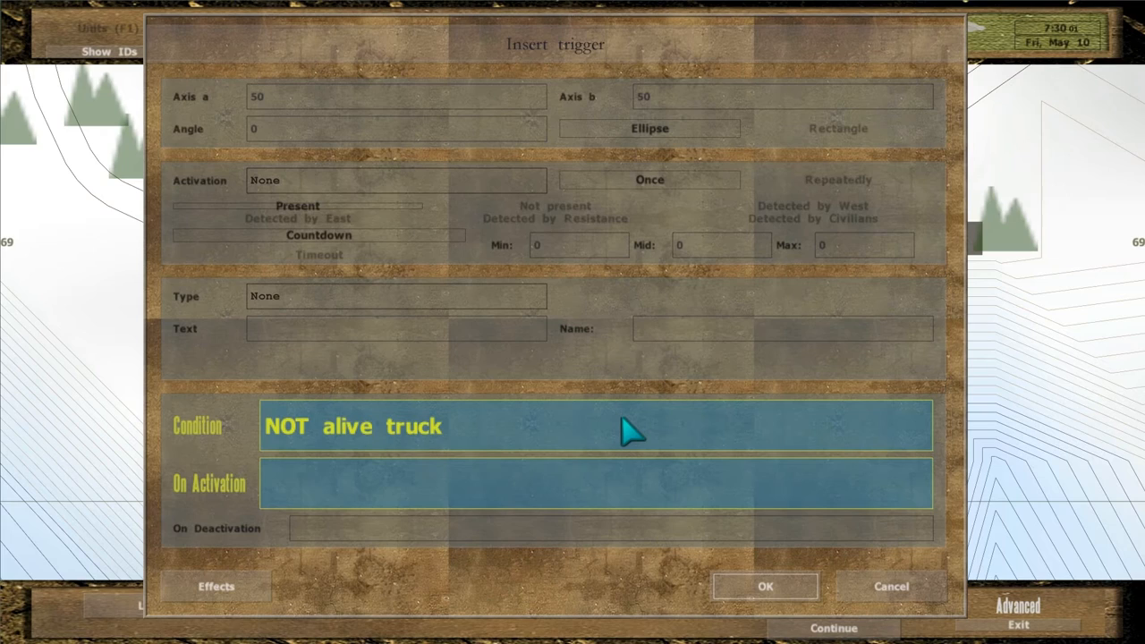
type("hint \"Truck dest")
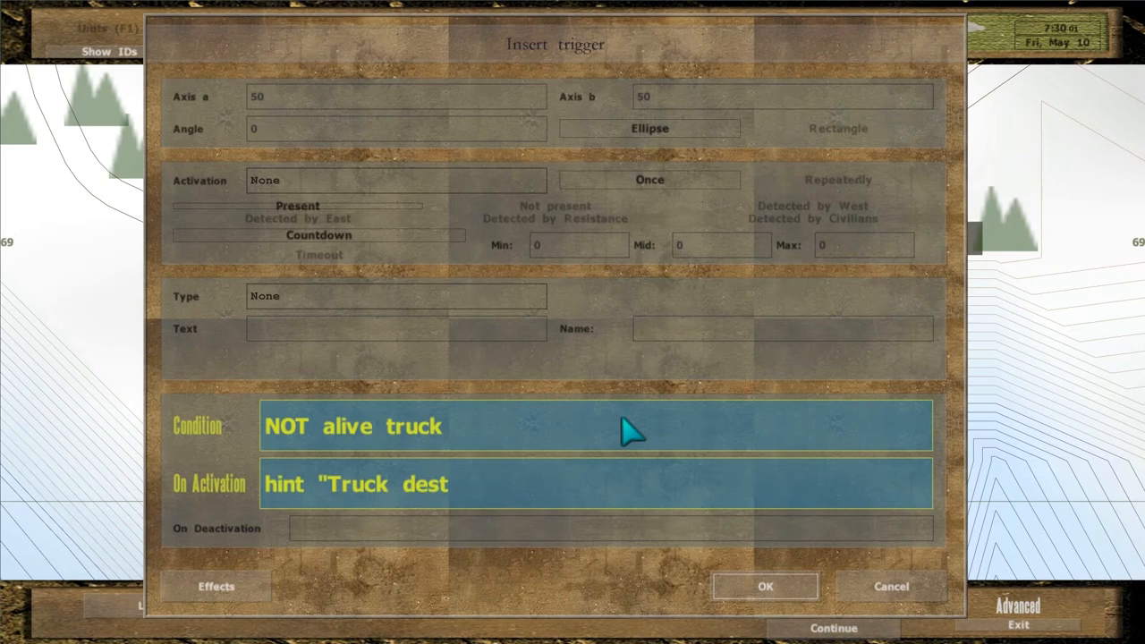
left_click(765, 587)
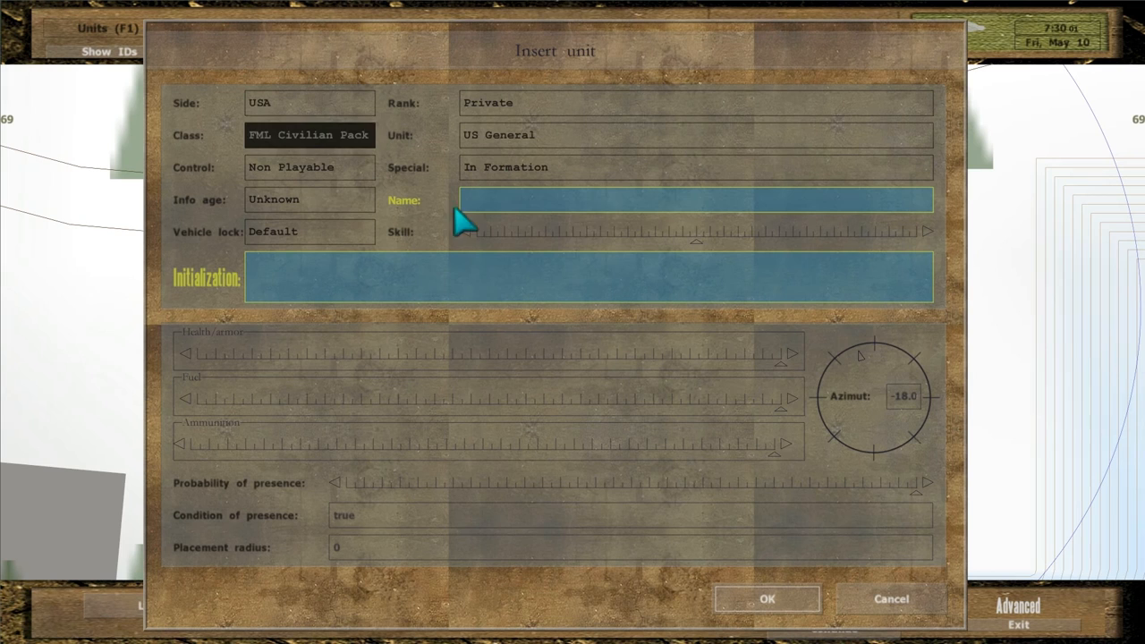
- Name the US General unit general and confirm its placement
type("general")
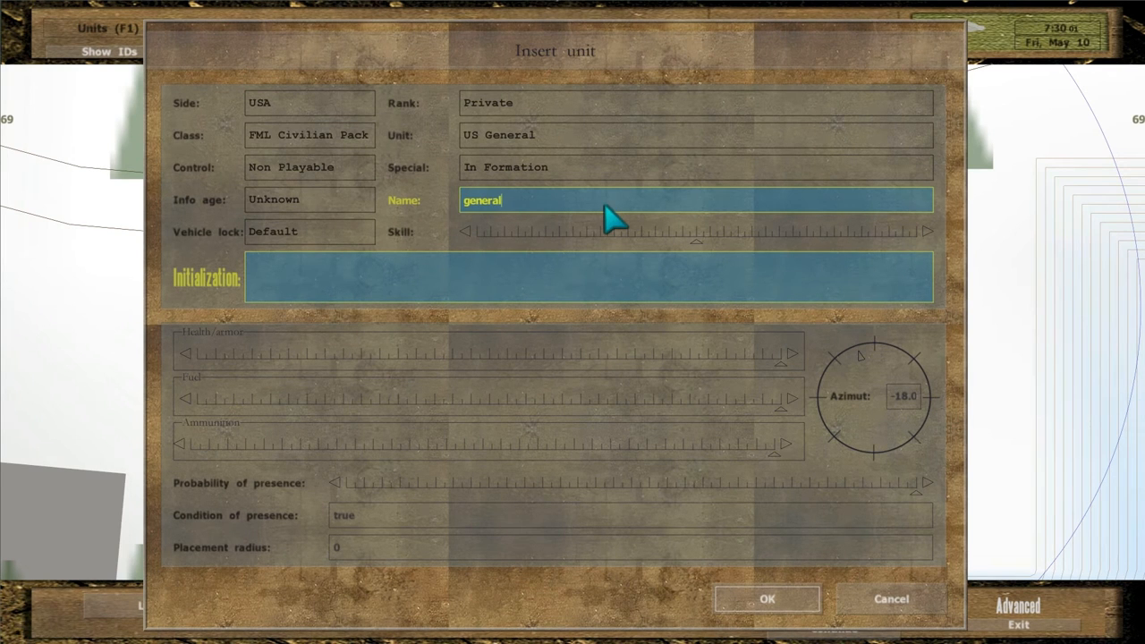
left_click(766, 597)
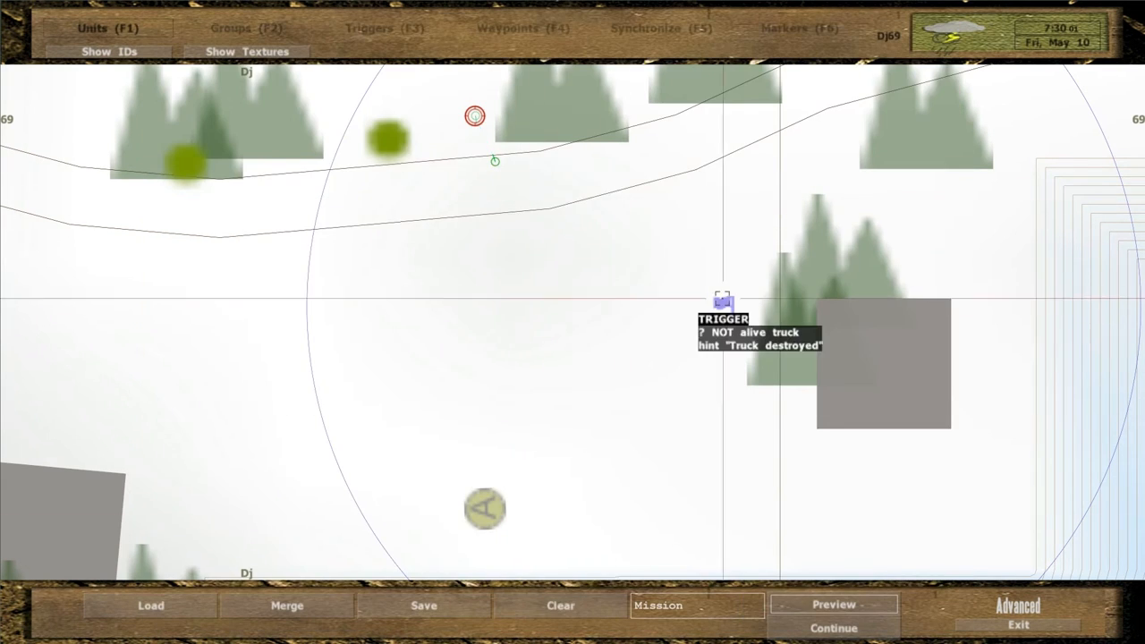
- Extend the truck trigger's condition with AND alive general, confirm and preview
double_click(723, 301)
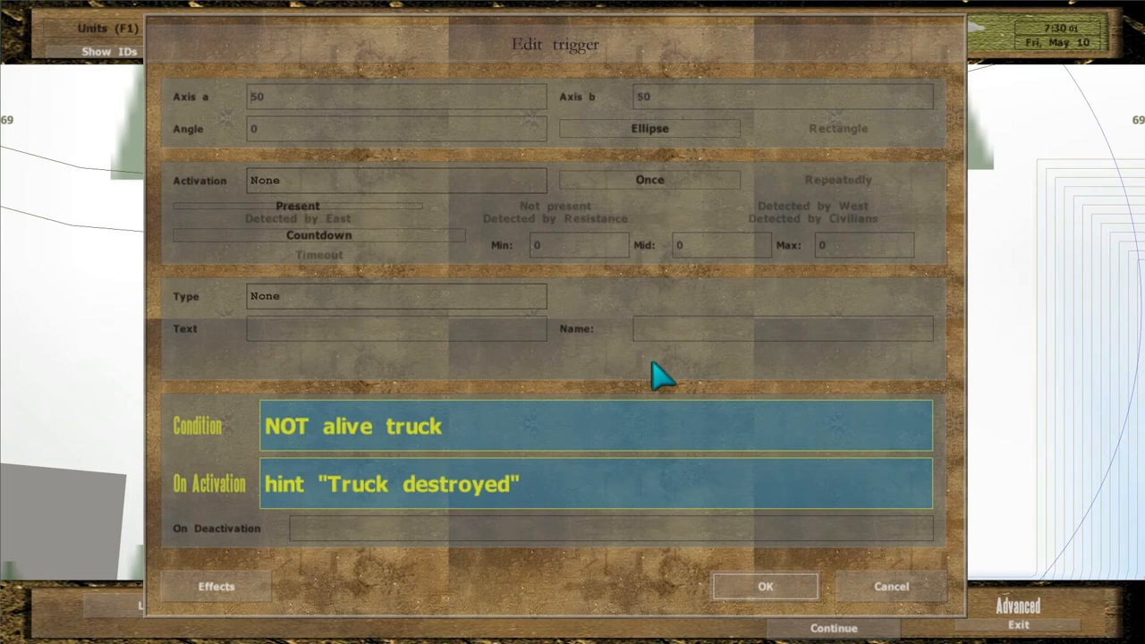
type("AND alive")
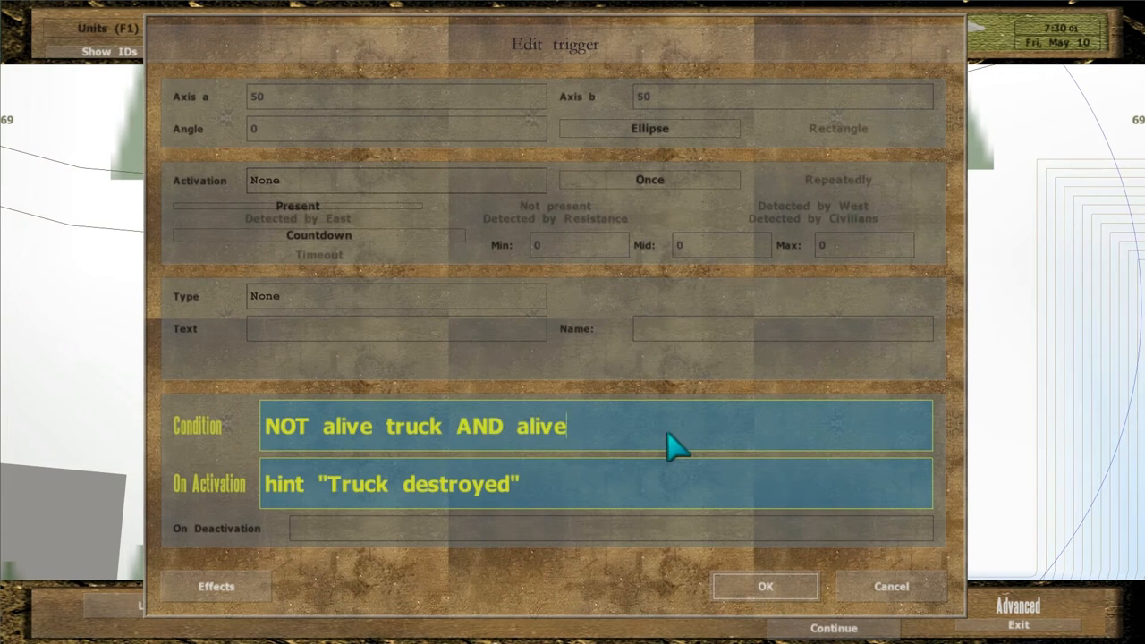
type("general")
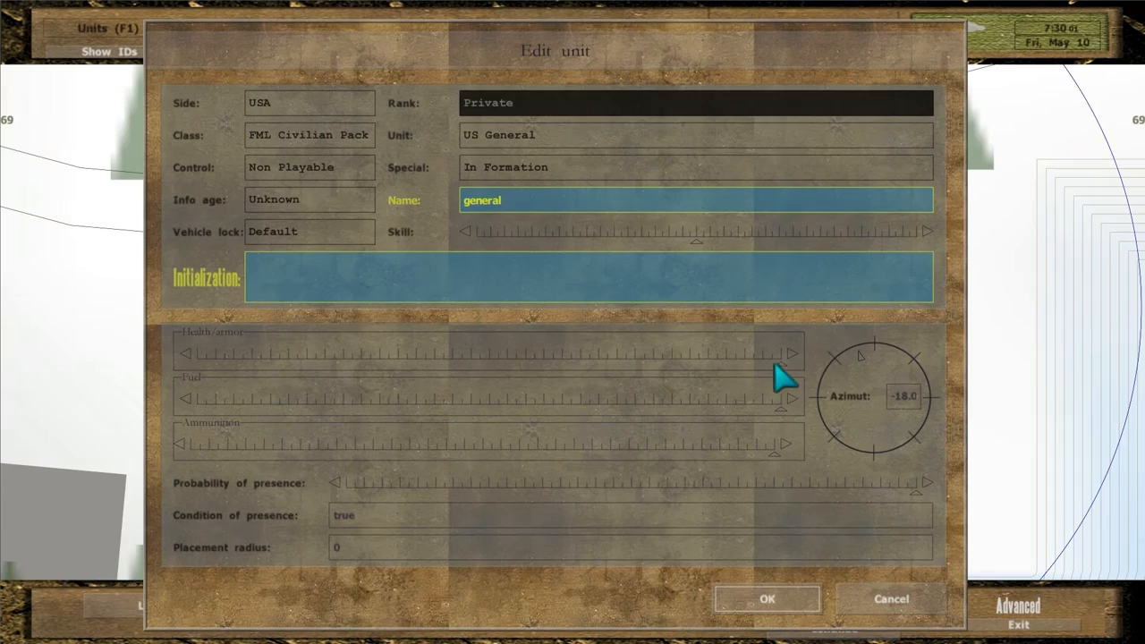
left_click(766, 597)
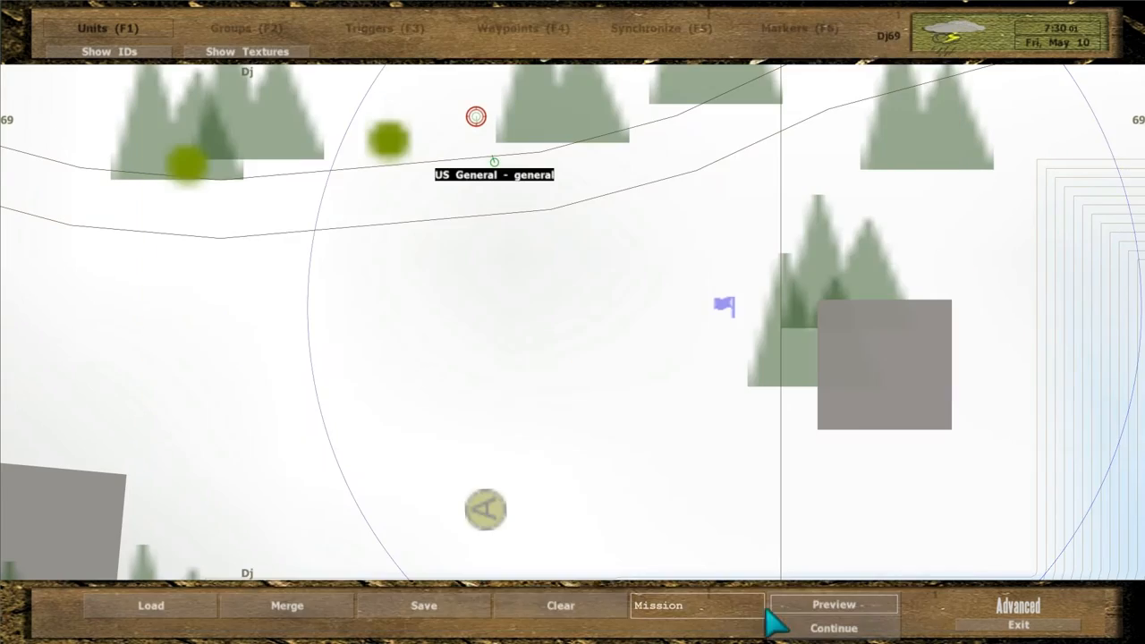
left_click(834, 605)
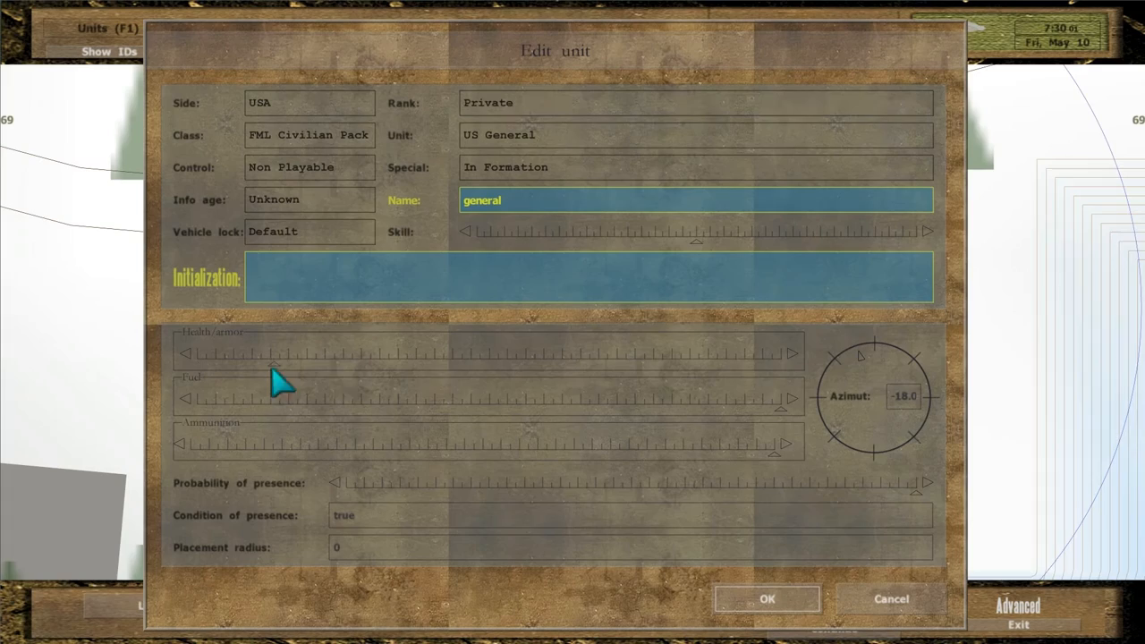
left_click(766, 598)
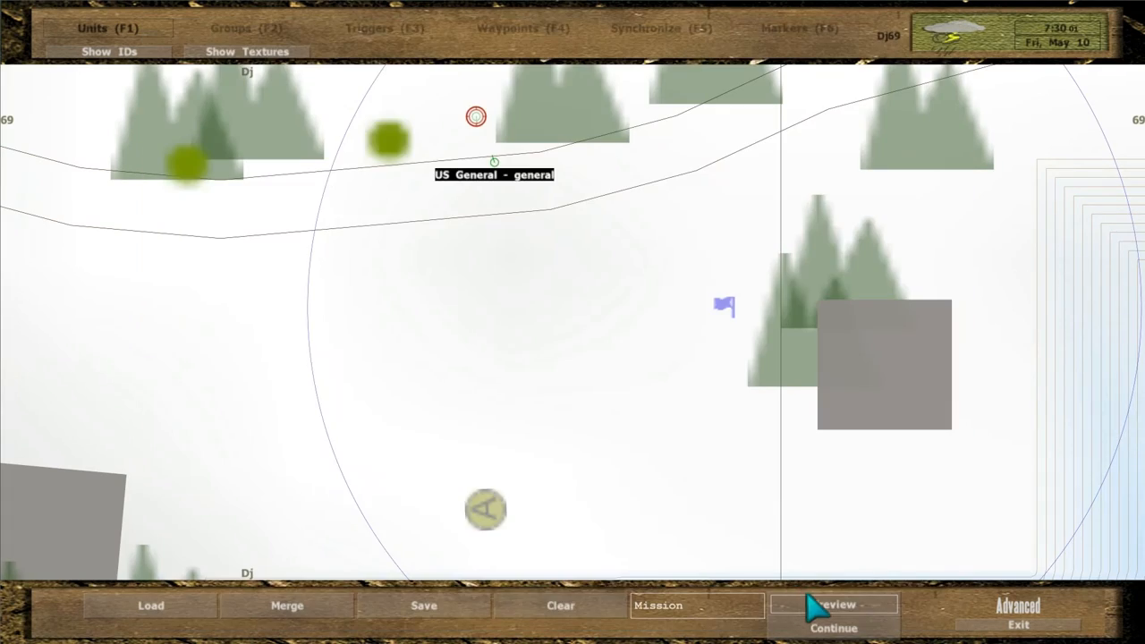
left_click(834, 605)
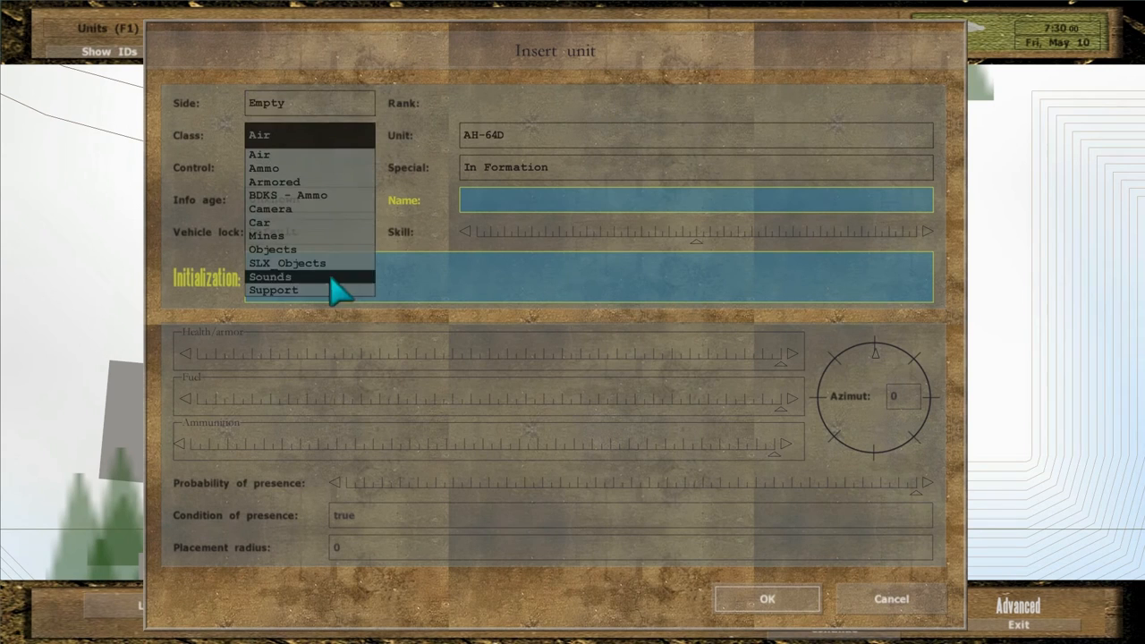
- Place a Support-class Ural-4320 (Ammo) truck named truck1
left_click(271, 290)
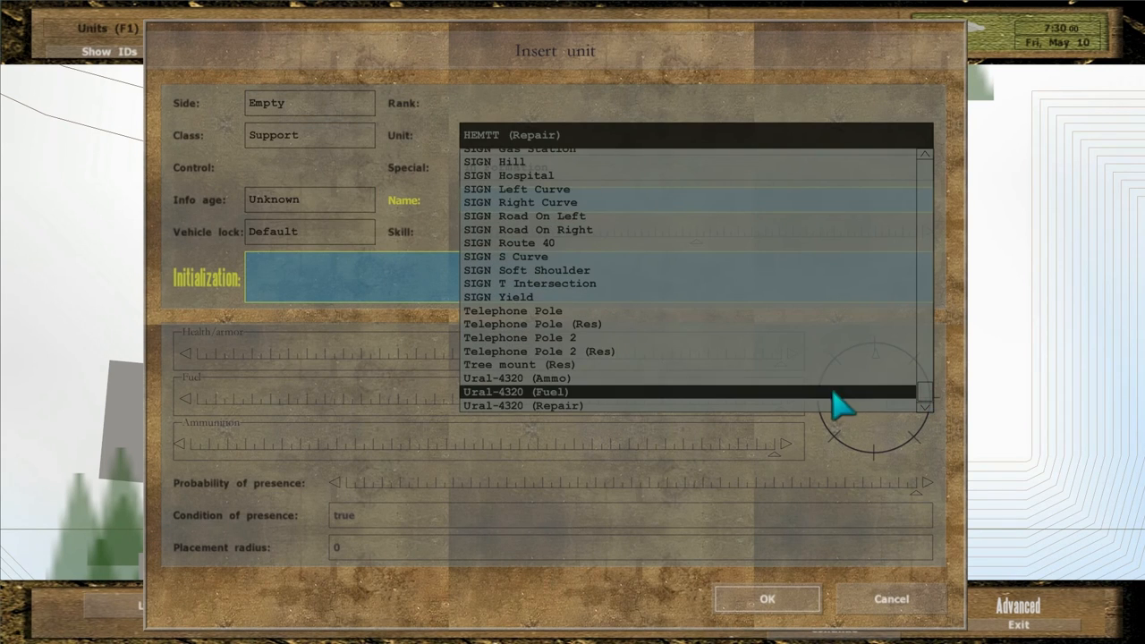
left_click(508, 377)
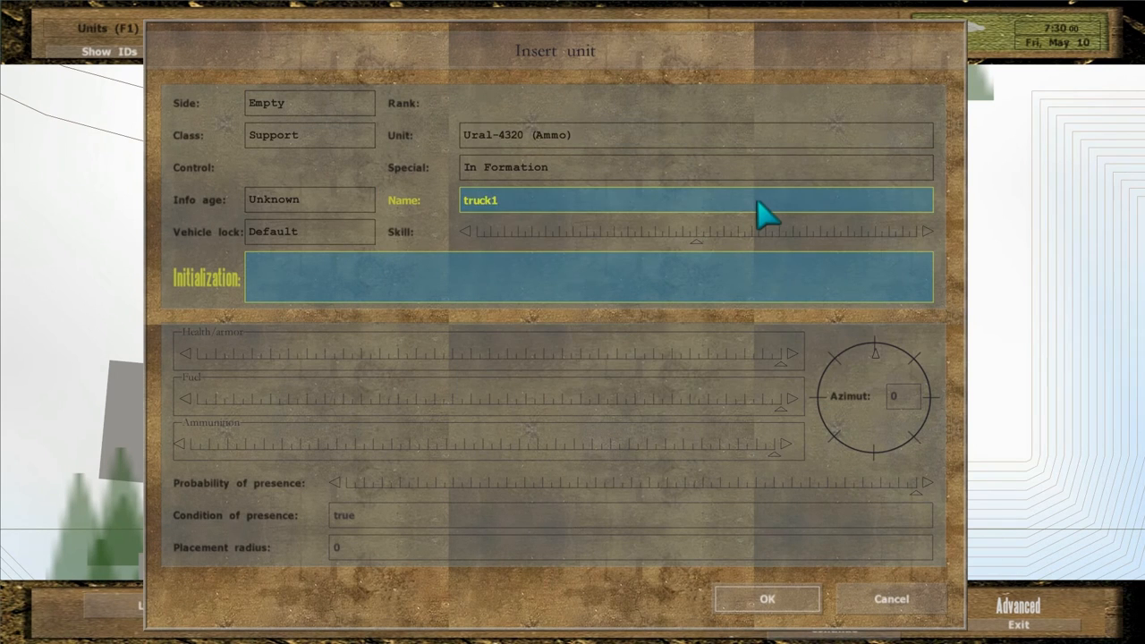
left_click(766, 597)
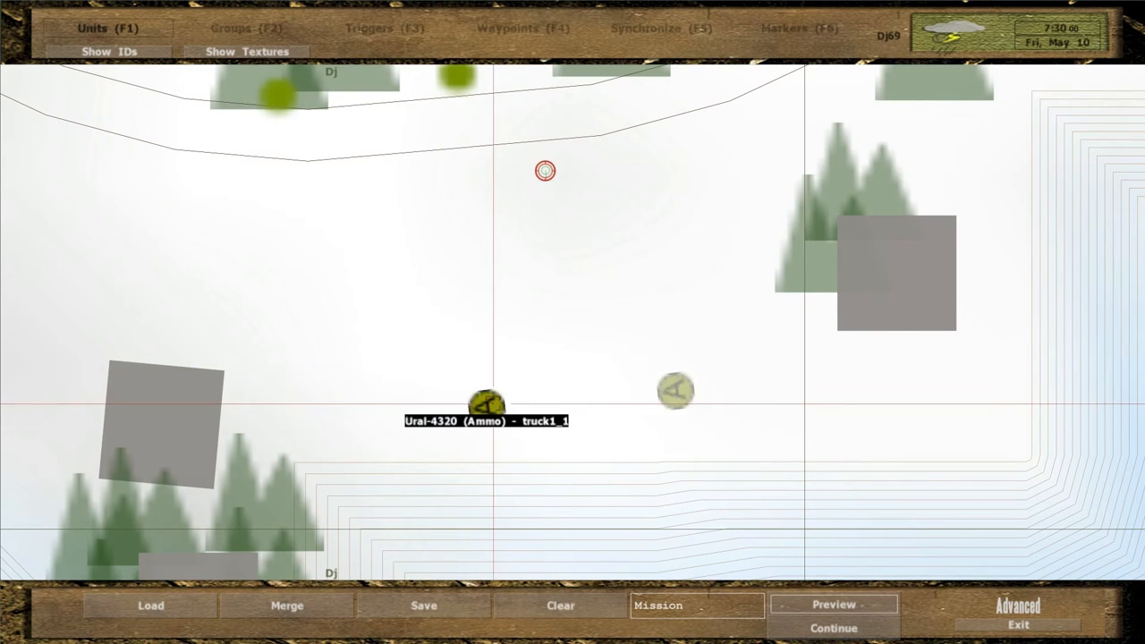
- Set the second truck to the Ural-4320 (Fuel) variant named truck2
double_click(486, 404)
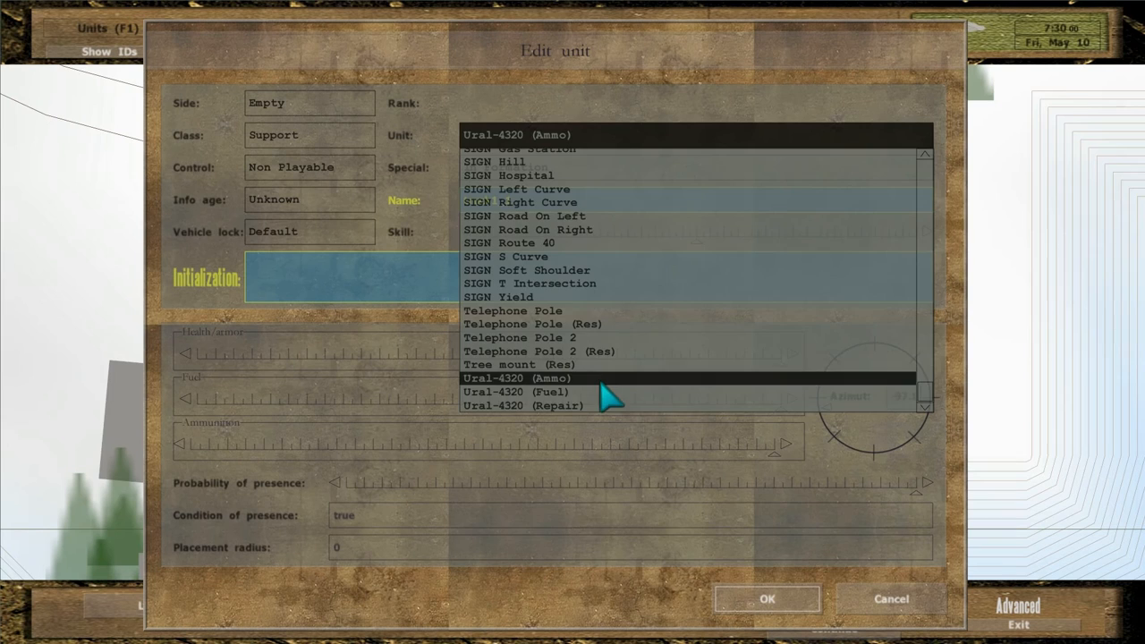
left_click(517, 391)
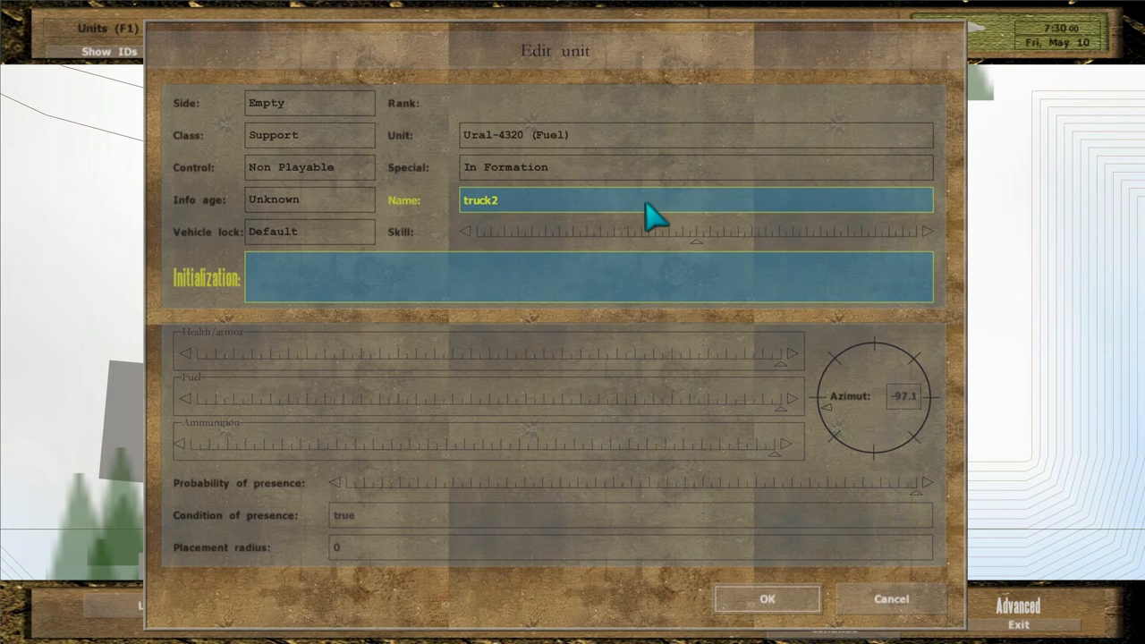
left_click(766, 598)
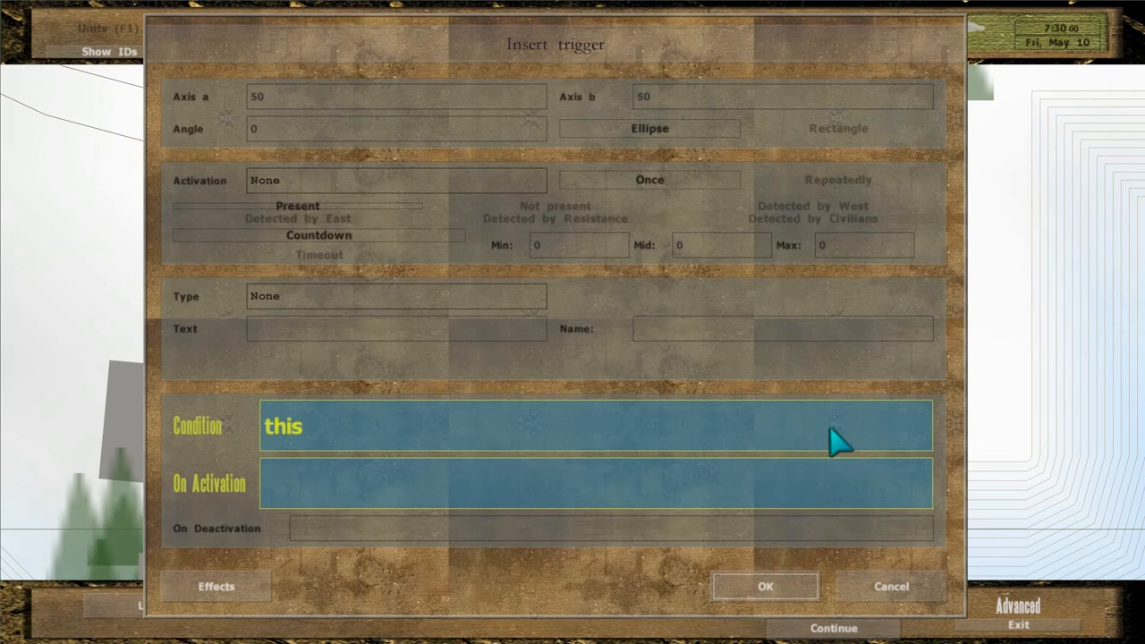
- Create a trigger on NOT alive truck1 OR NOT alive truck2 hinting "Objective completed"
type("NOT alive")
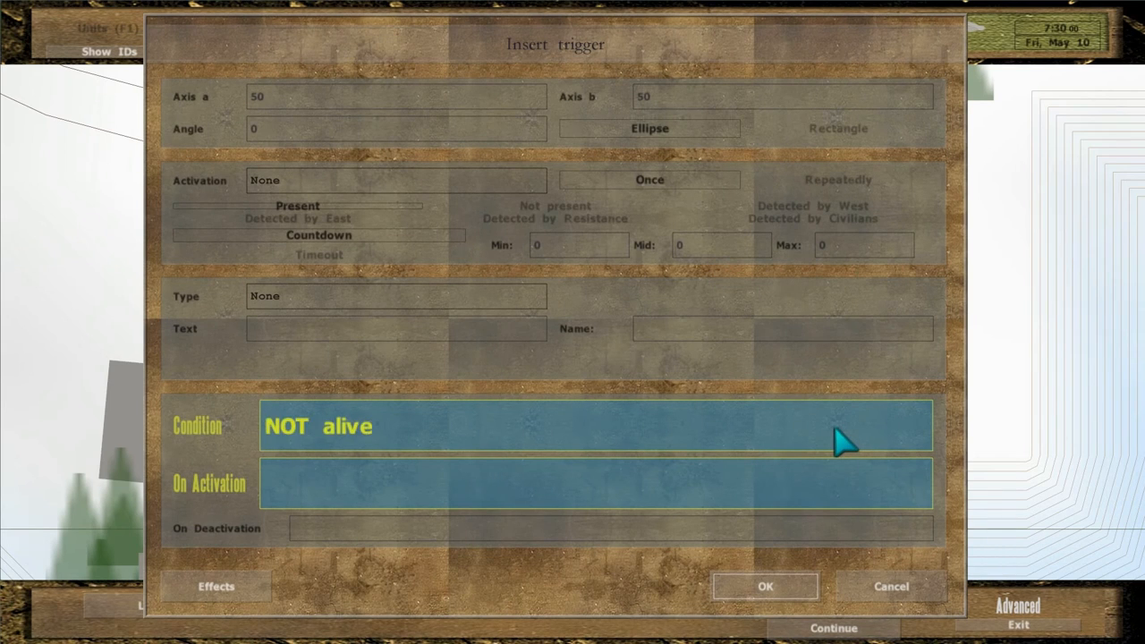
type("truck1 OR NOT ali")
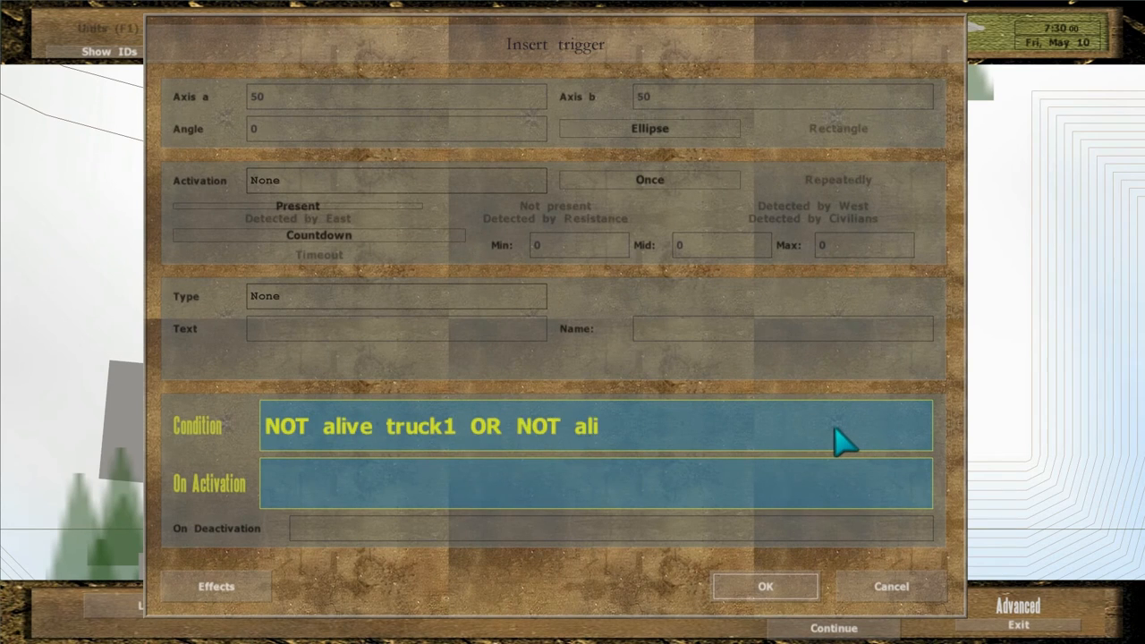
type("ve truck2")
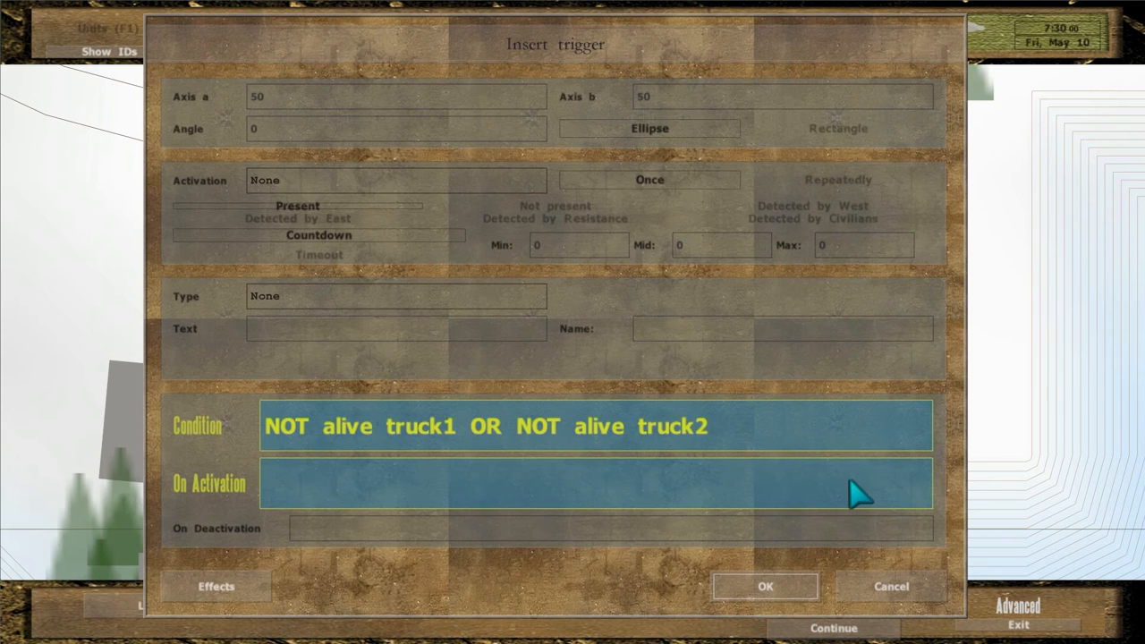
type("hint \"Objecti")
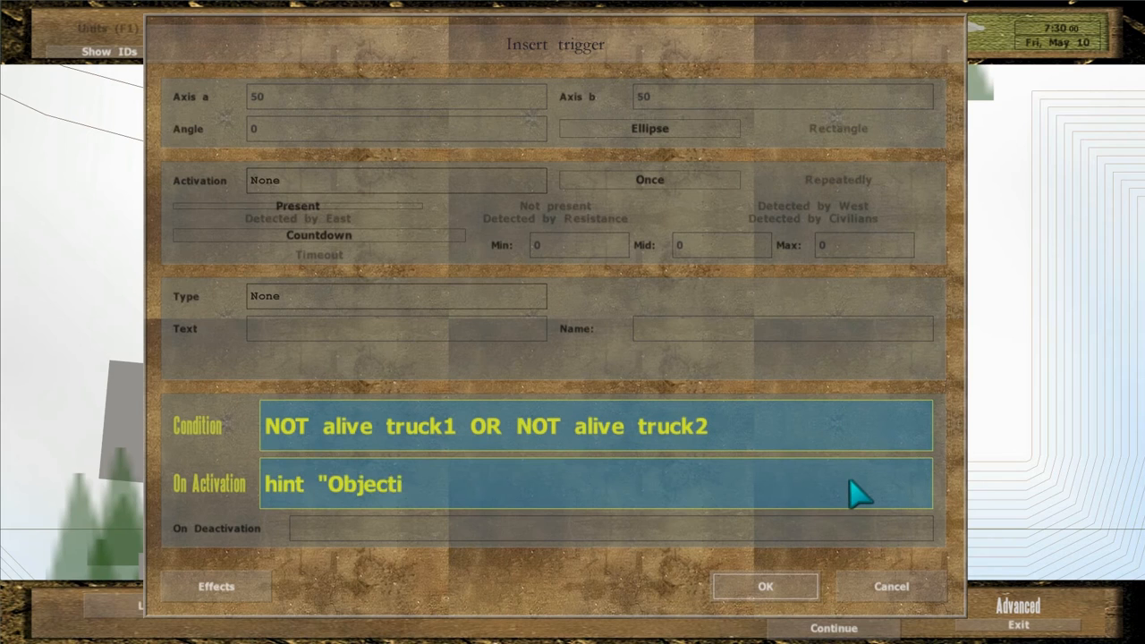
type("ve completed\"")
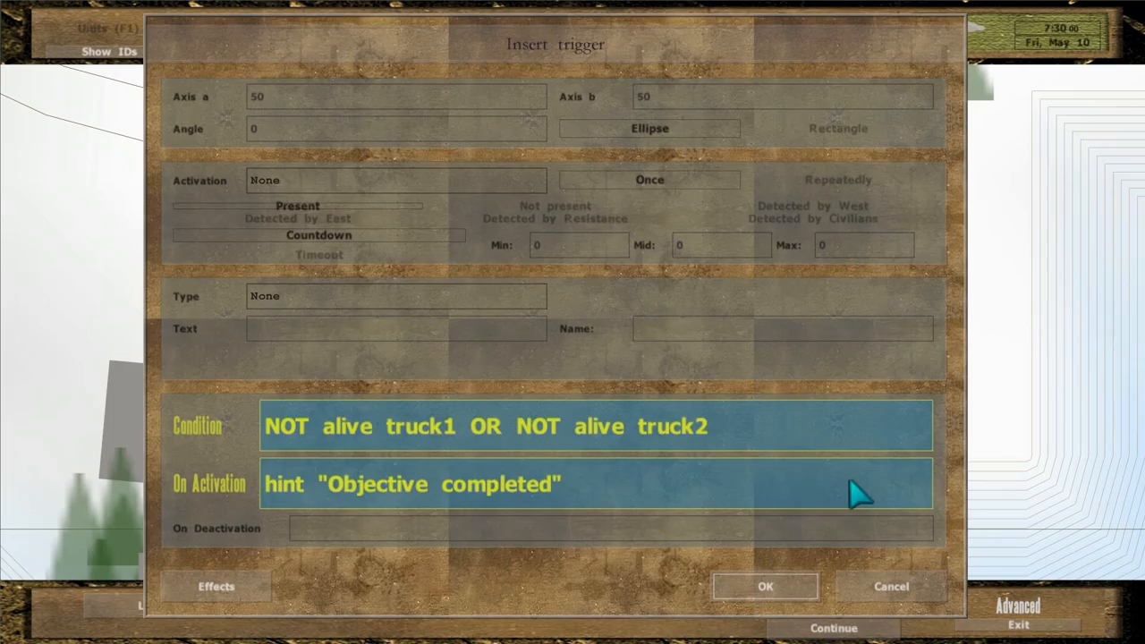
left_click(766, 587)
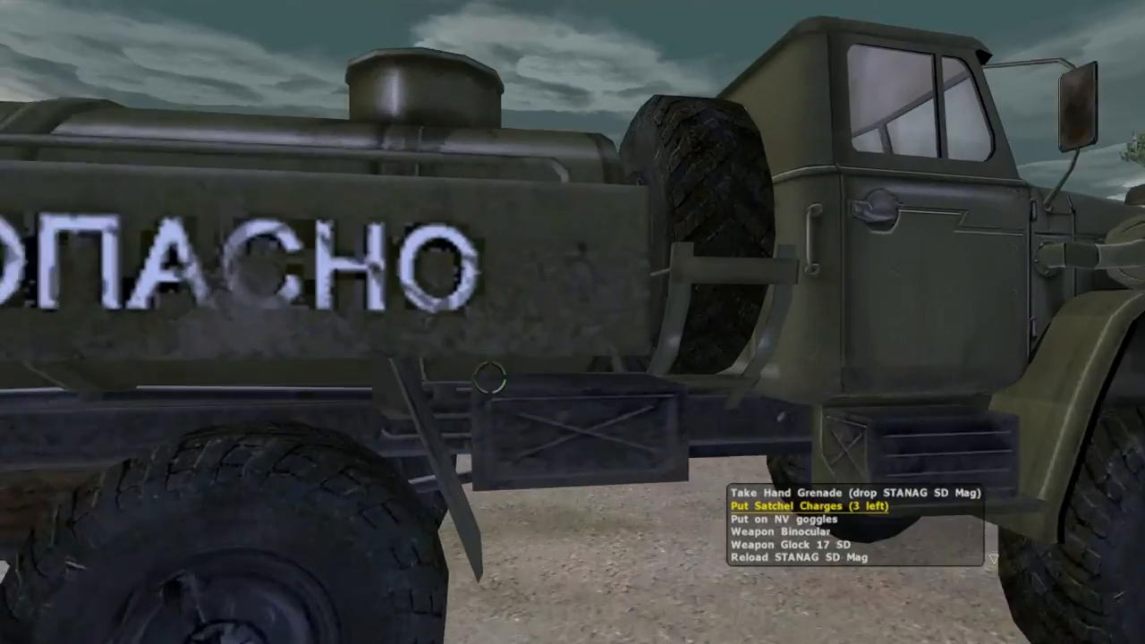
- Plant a satchel charge at the fuel truck and touch it off to test the OR trigger
left_click(805, 517)
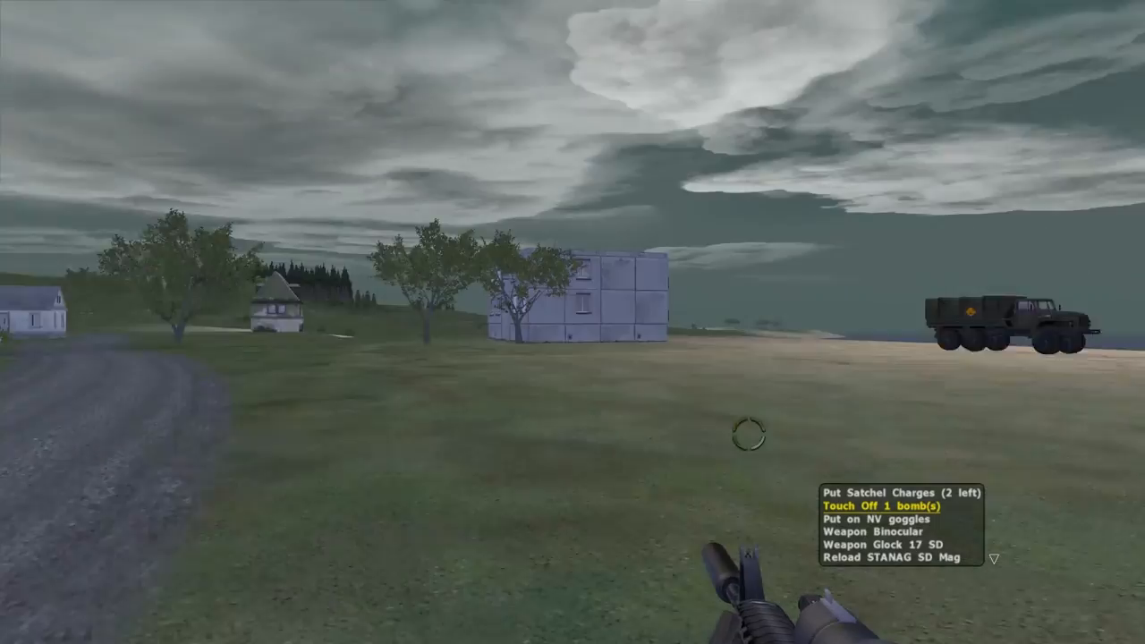
left_click(880, 506)
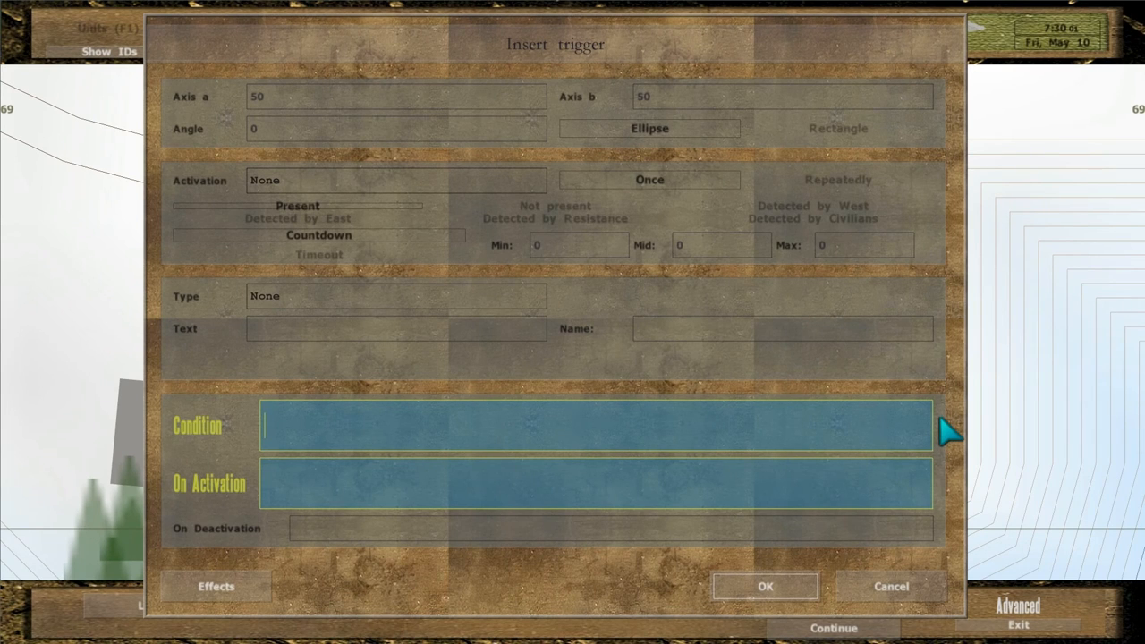
- Set the Condition to "(NOT alive truck1 OR NOT alive truck2) AND alive general"
type("(NOT a")
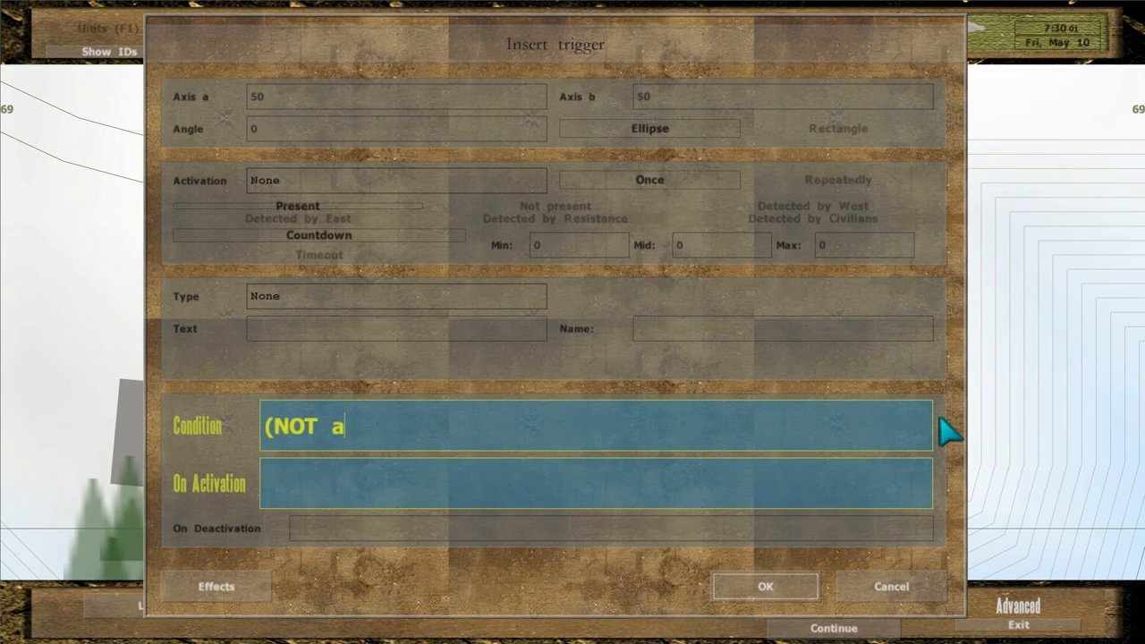
type("live truck1 OR NOT aliv")
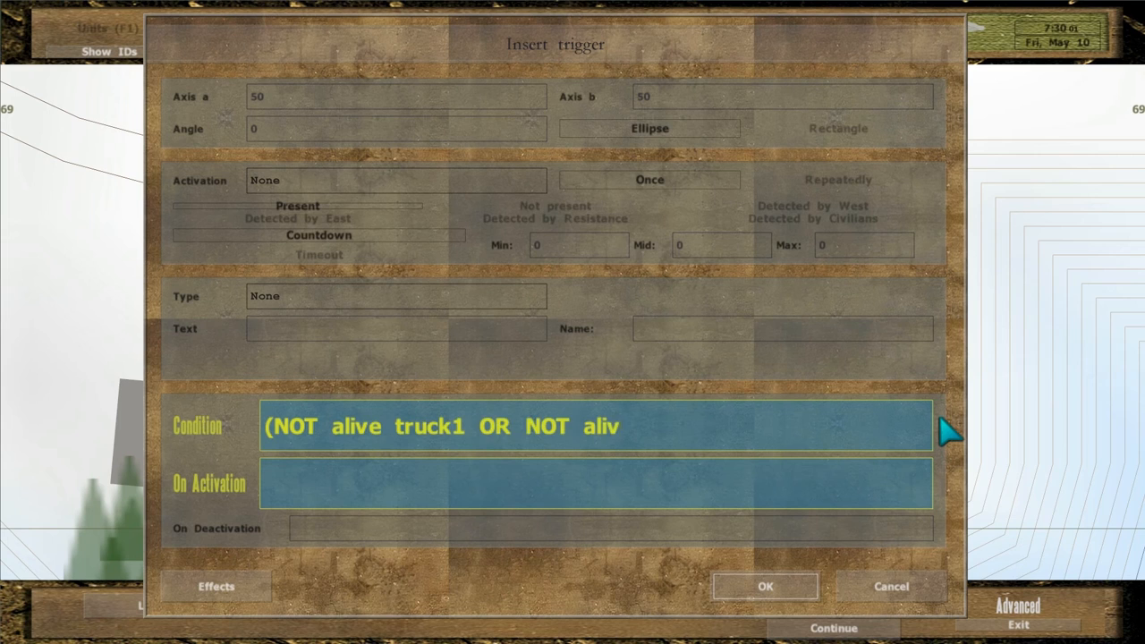
type("e truck2)")
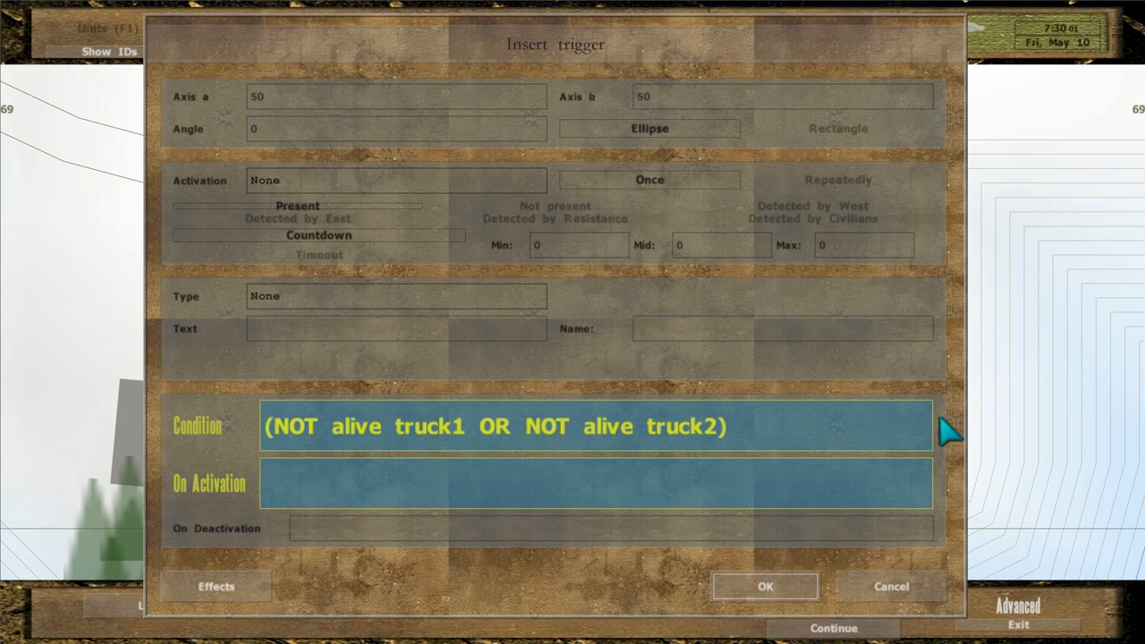
type("AND alive ge")
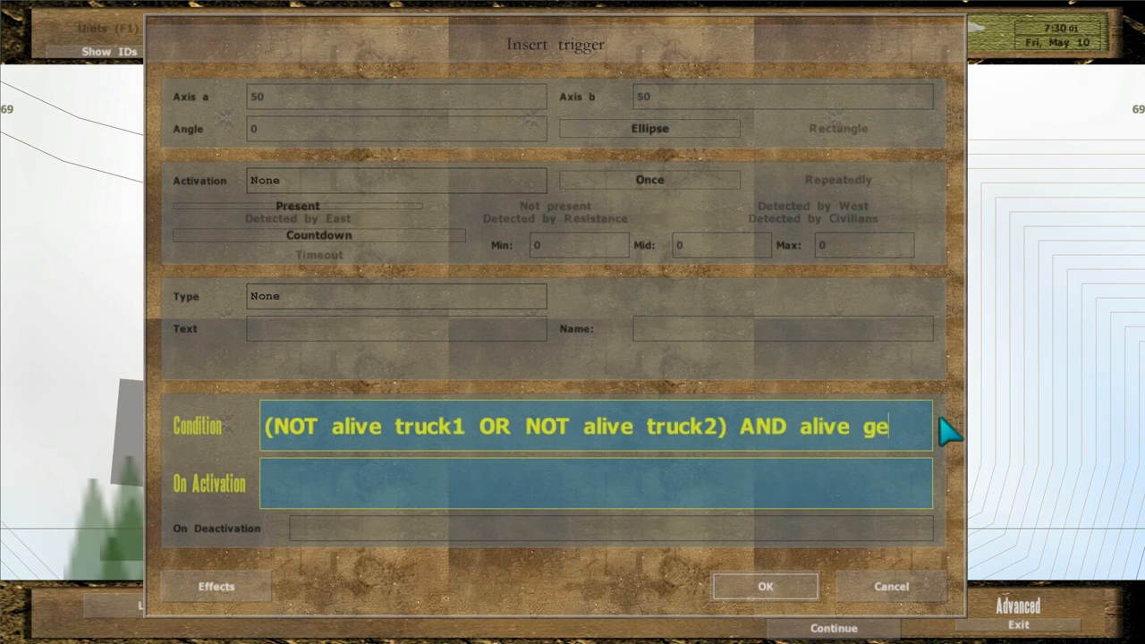
- Set On Activation to hint "Mission Complete!"; 0 setOvercast 0 and confirm the trigger
type("hint \"Mis")
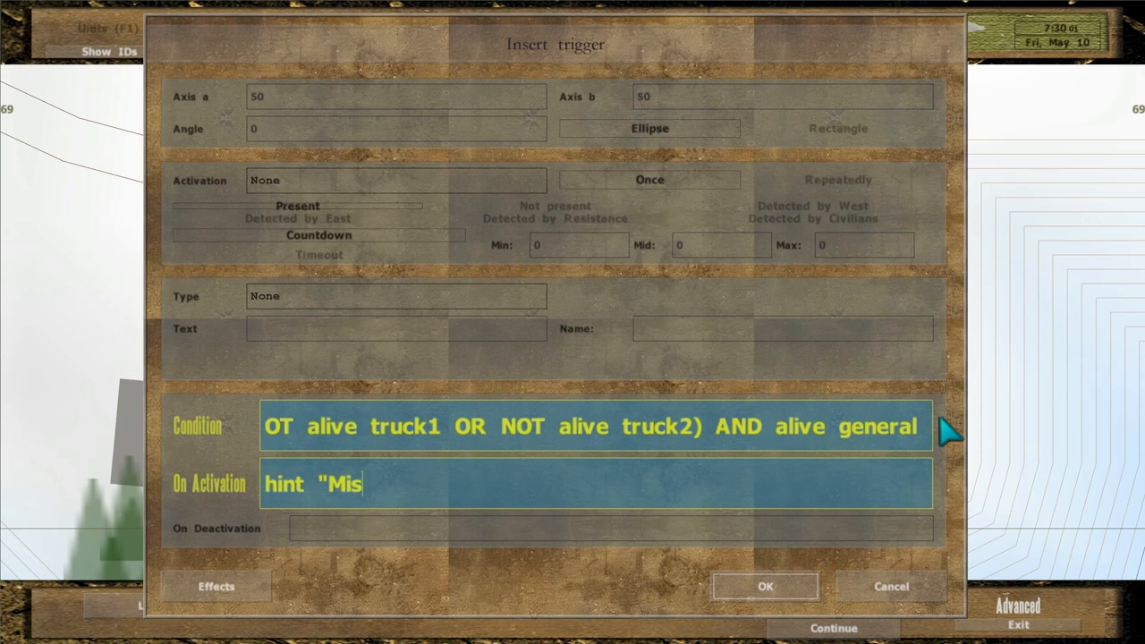
type("sion Complete!\";")
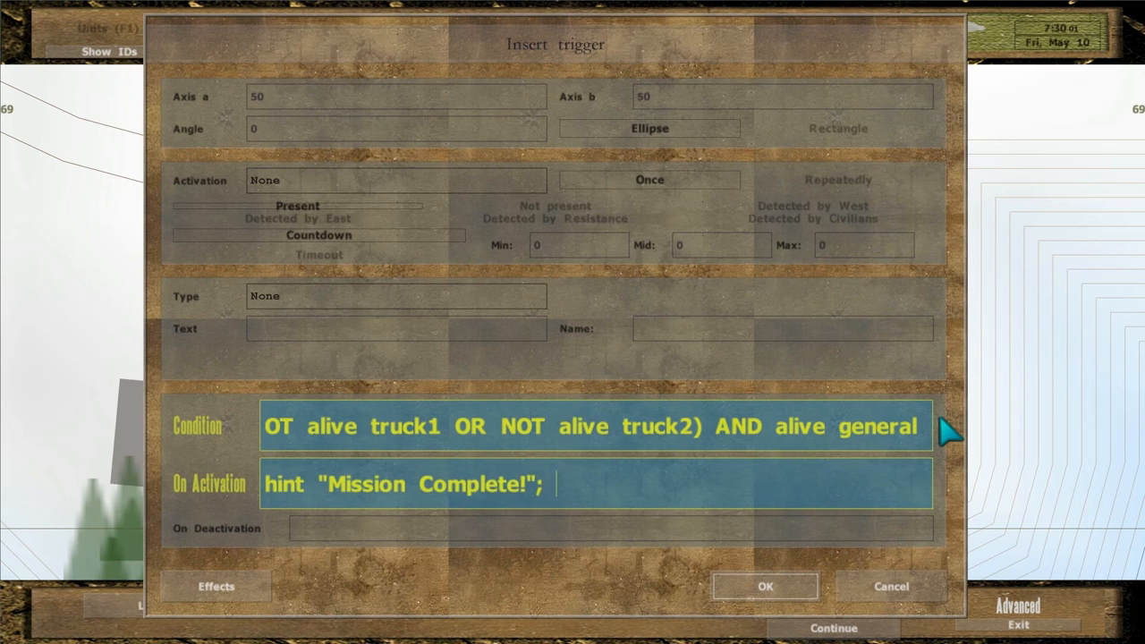
type("0 setOvercast 0")
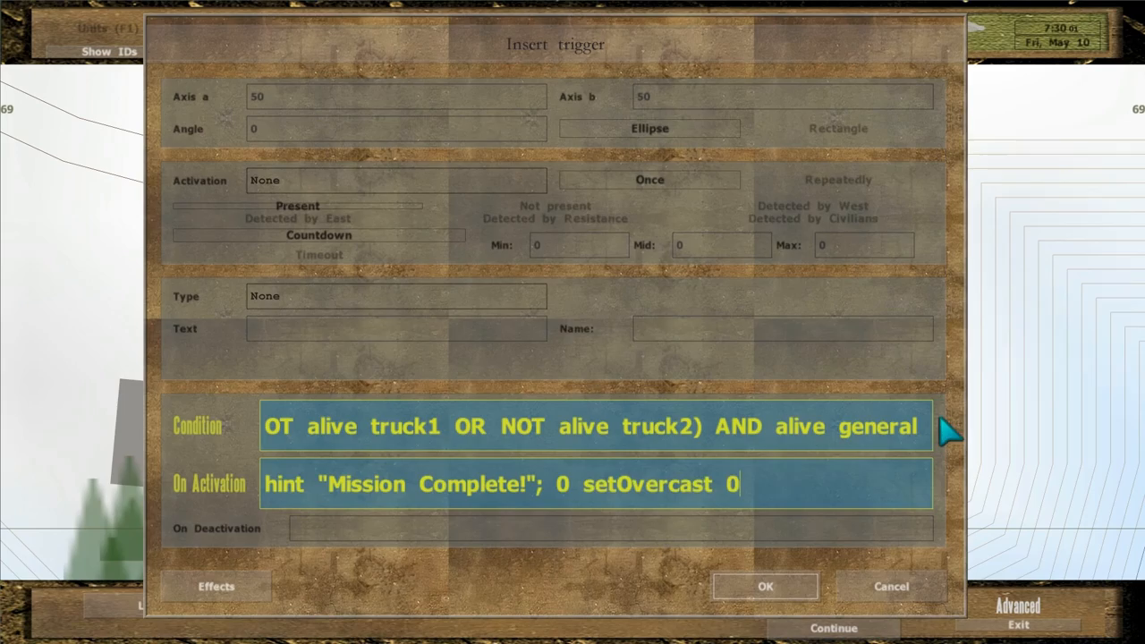
left_click(765, 587)
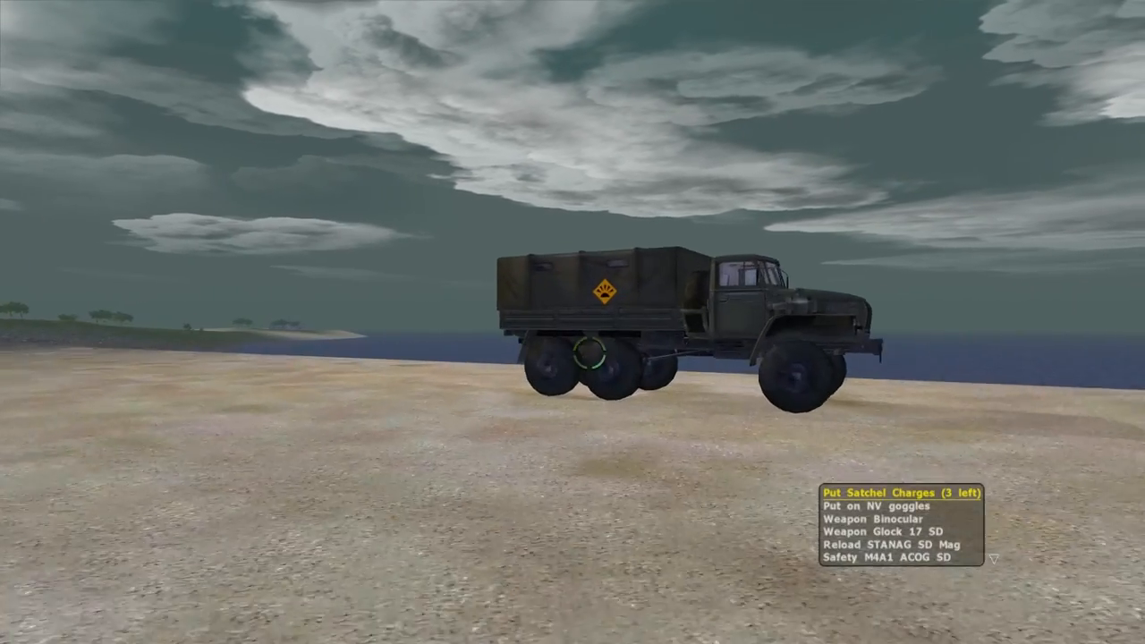